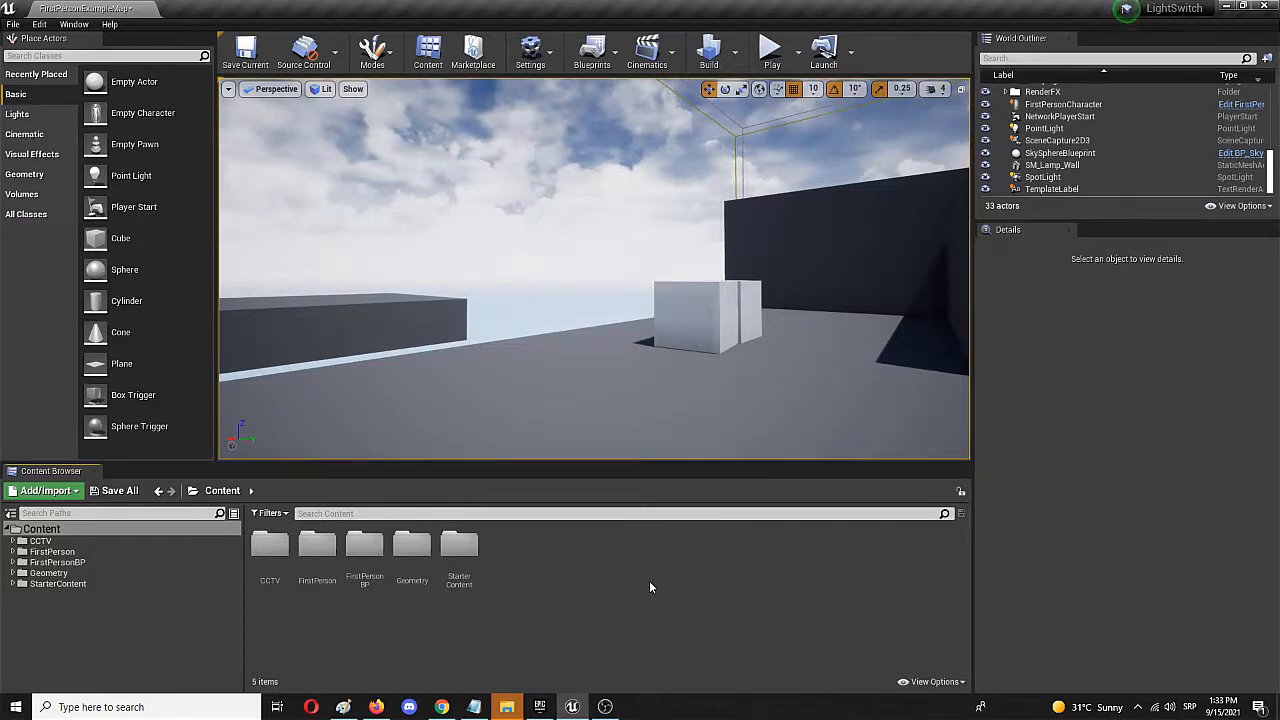
mouse_move(408, 620)
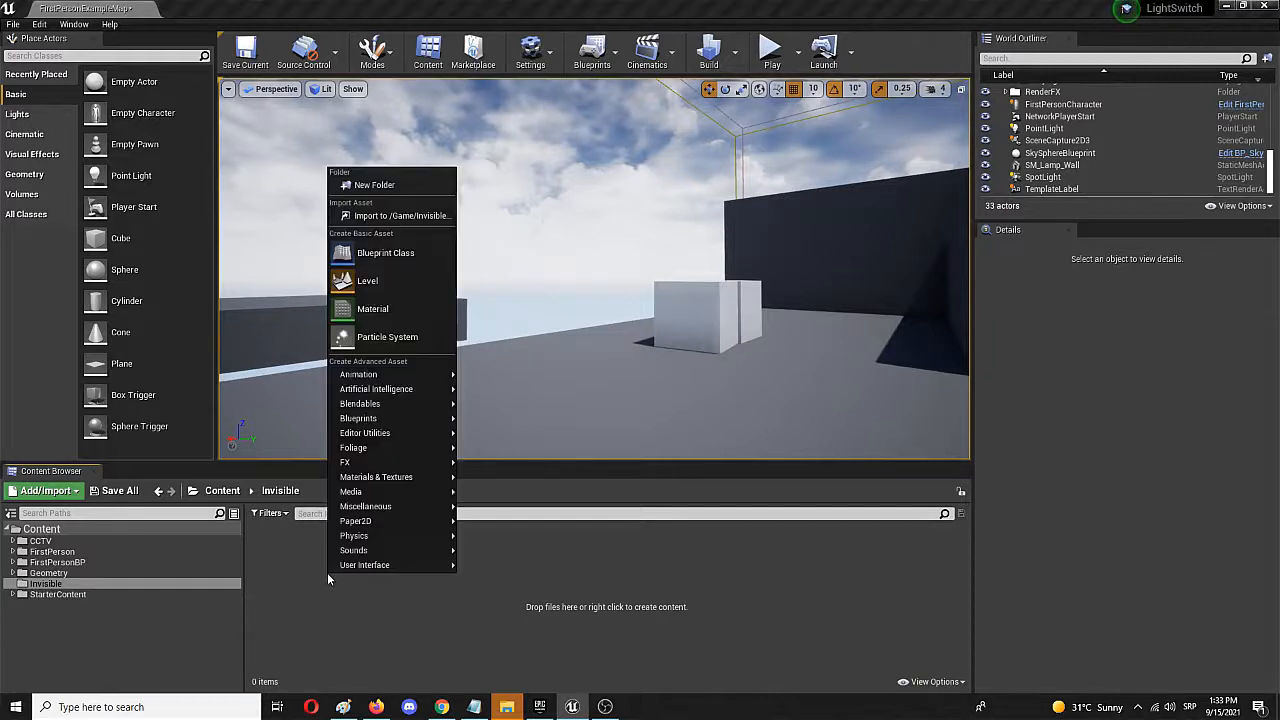
- Create a material named Invisible in the Invisible folder and open it in the material editor
left_click(372, 308)
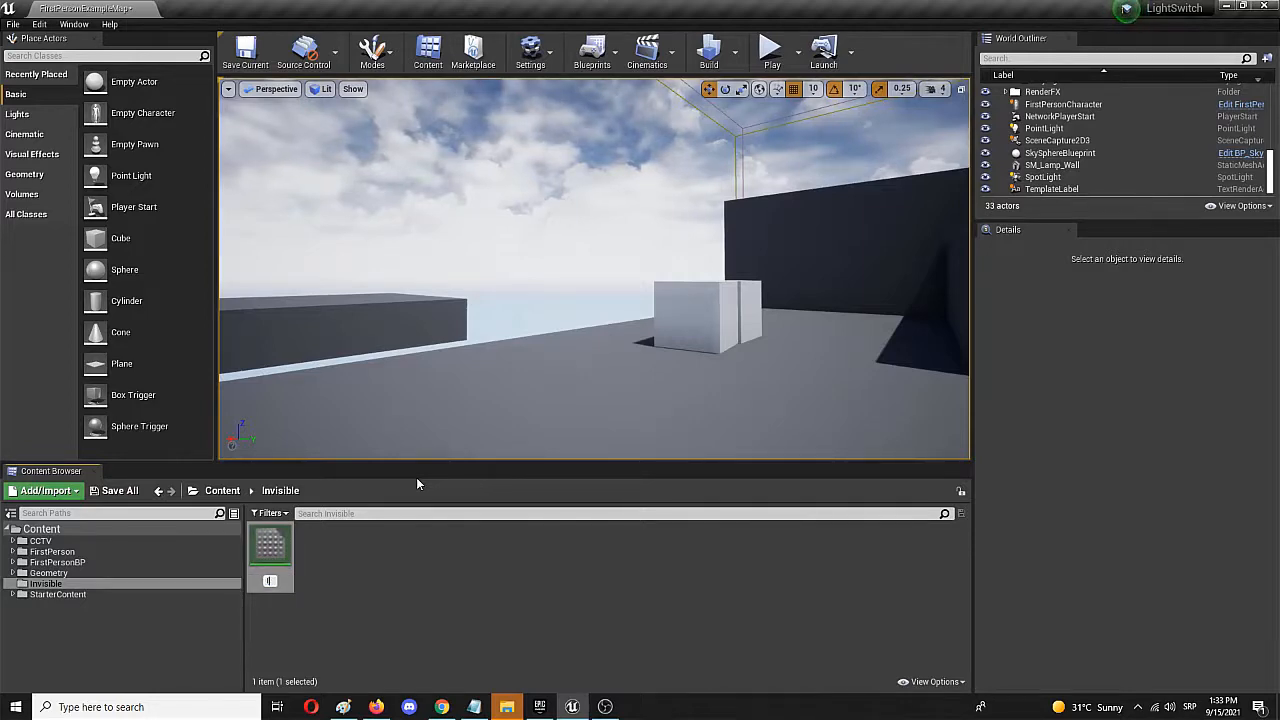
left_click(270, 550)
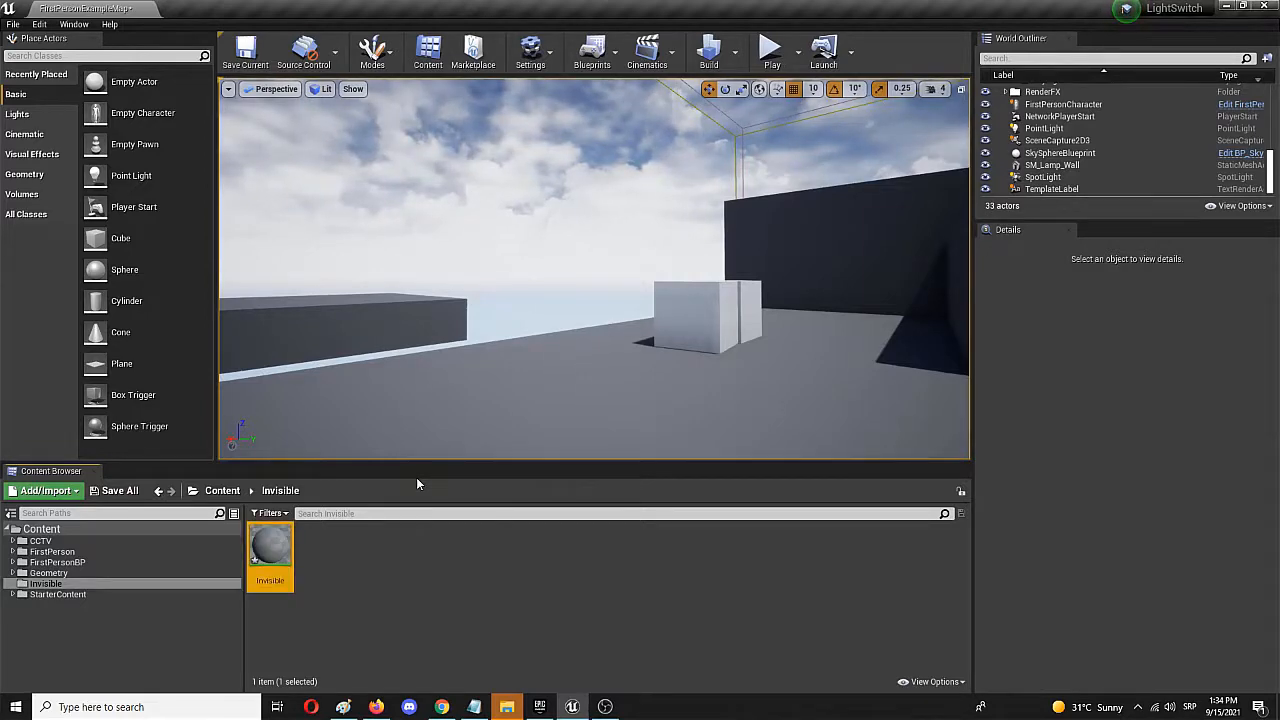
double_click(270, 550)
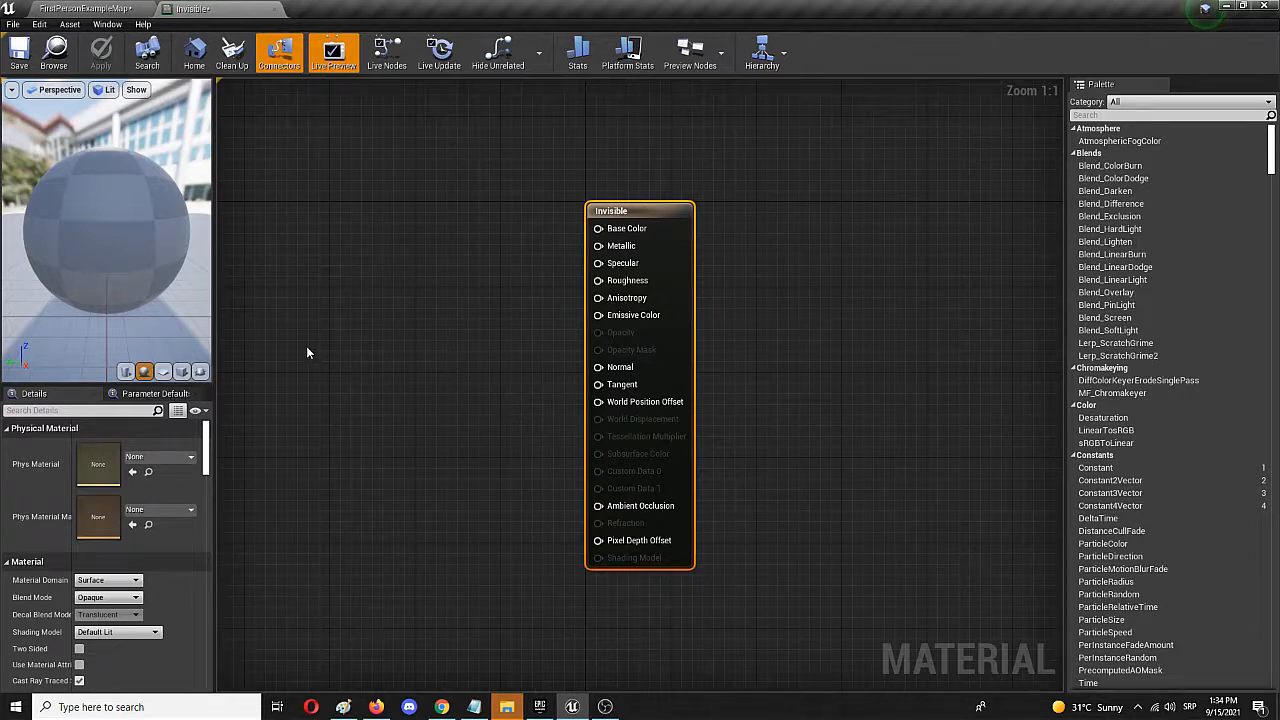
mouse_move(248, 370)
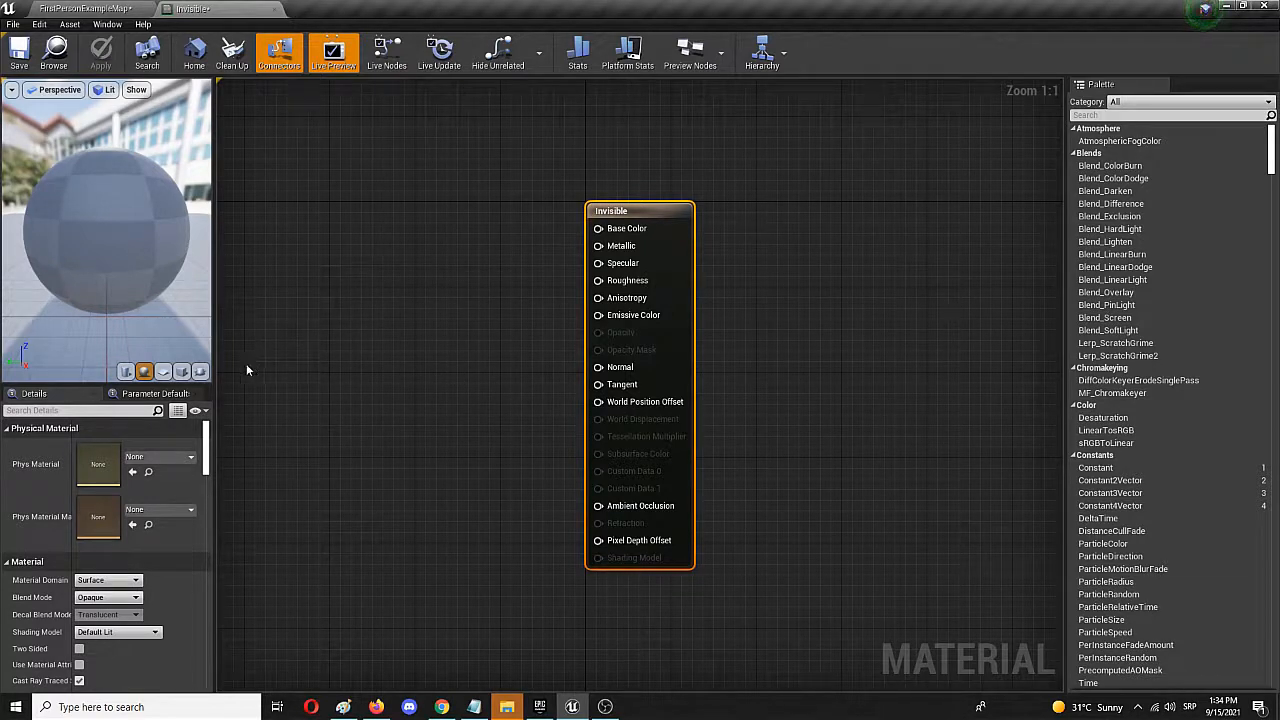
- Change the material's Blend Mode from Opaque to Translucent
left_click(108, 596)
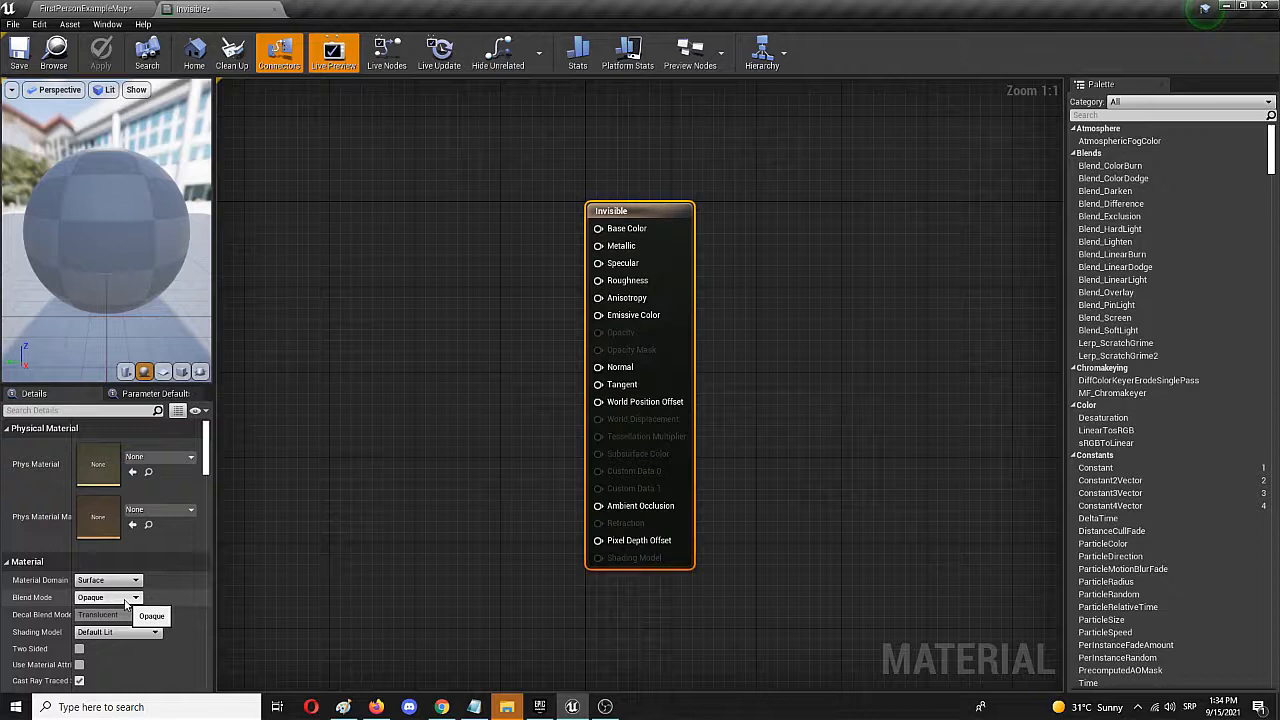
left_click(136, 596)
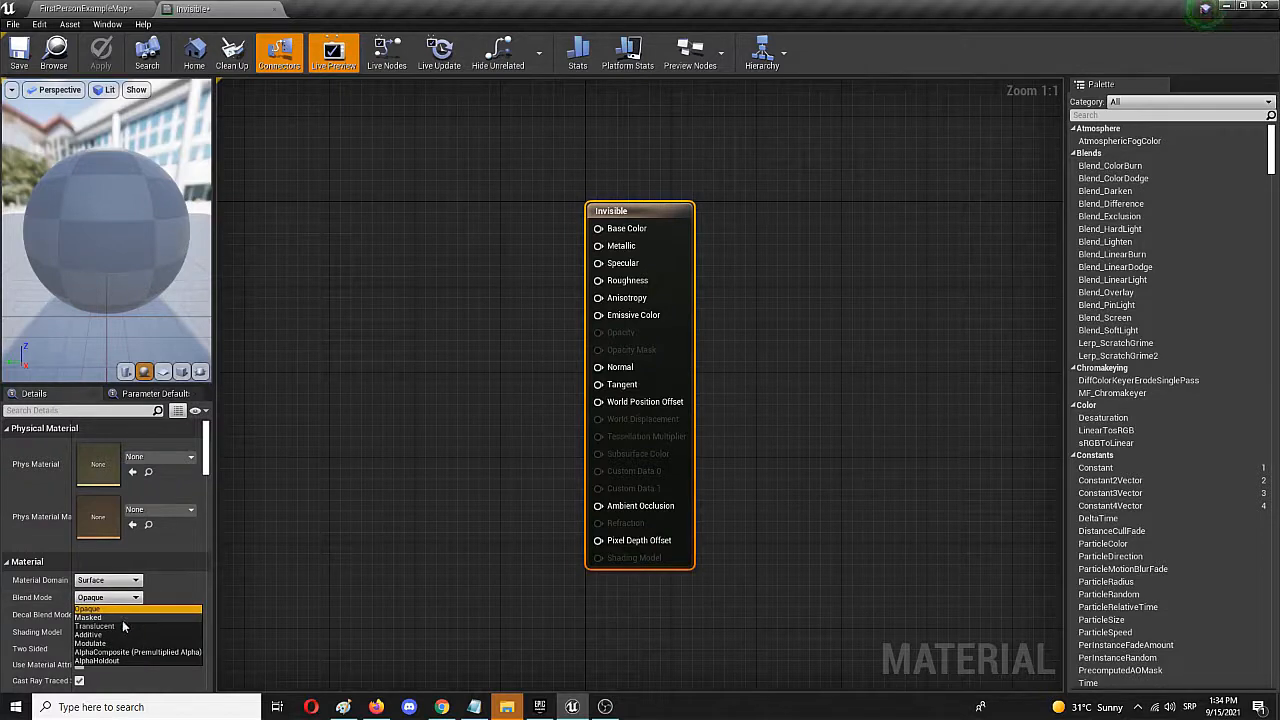
left_click(96, 628)
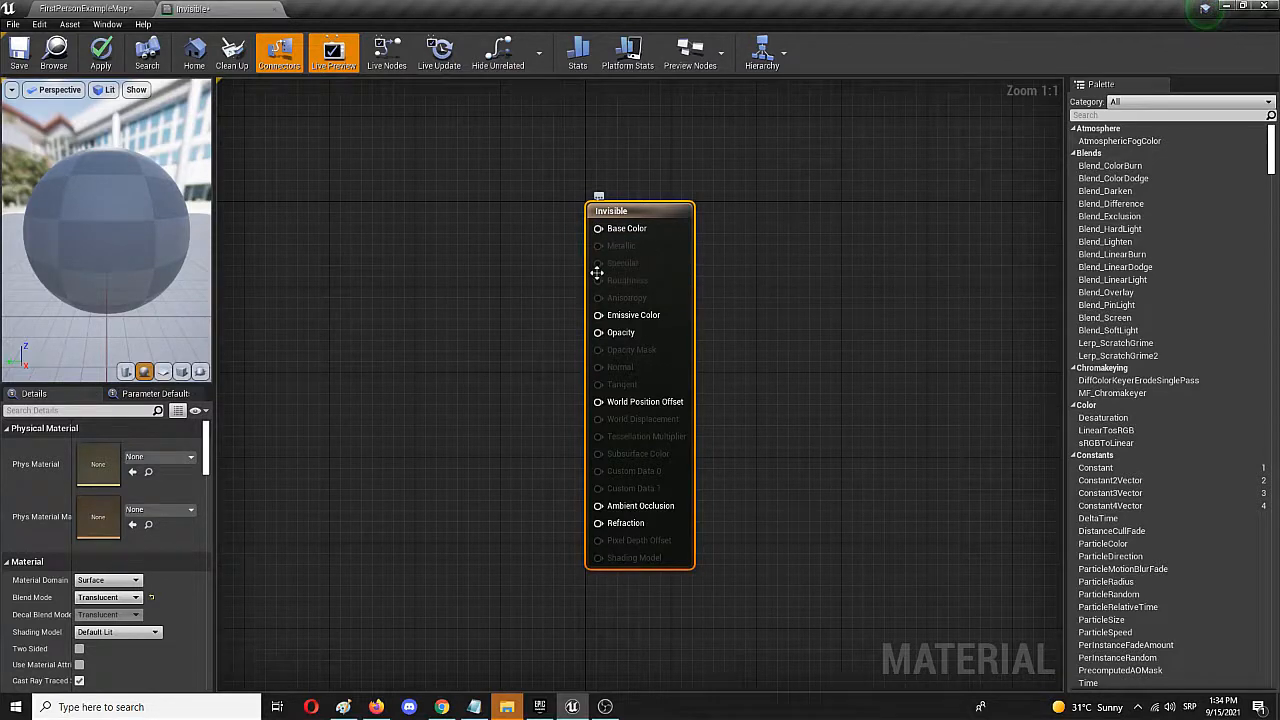
mouse_move(496, 336)
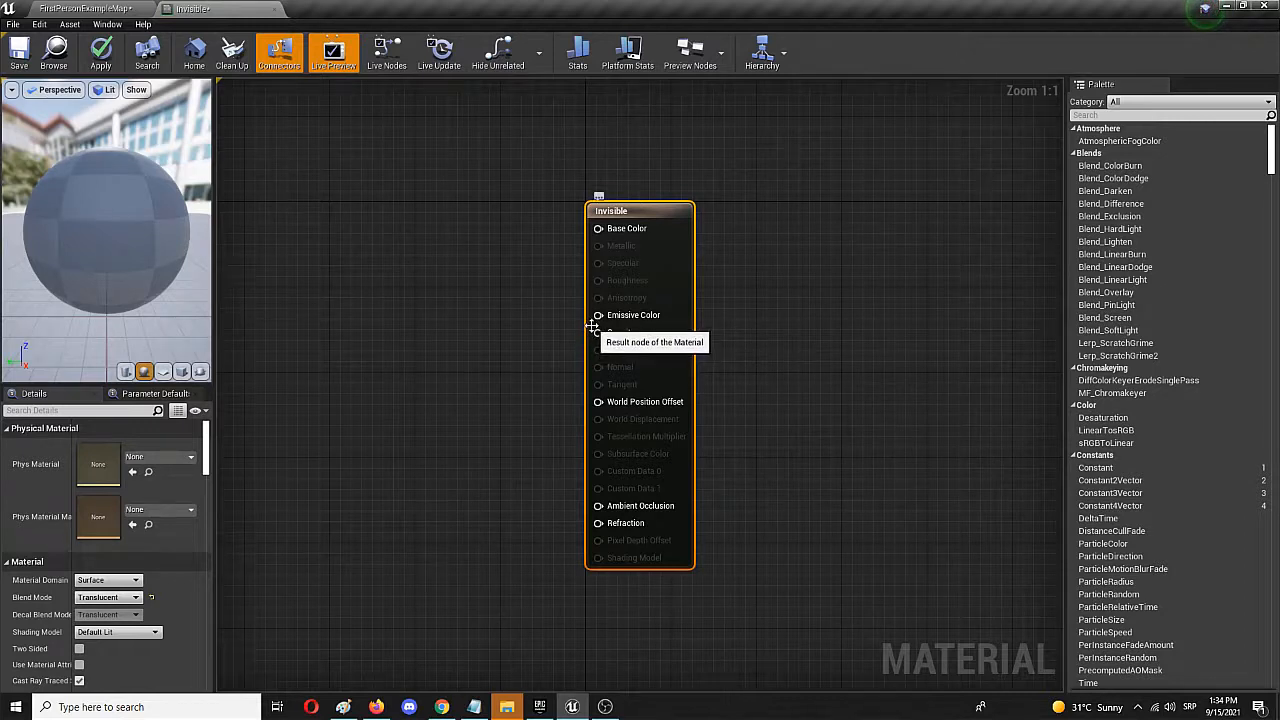
mouse_move(598, 332)
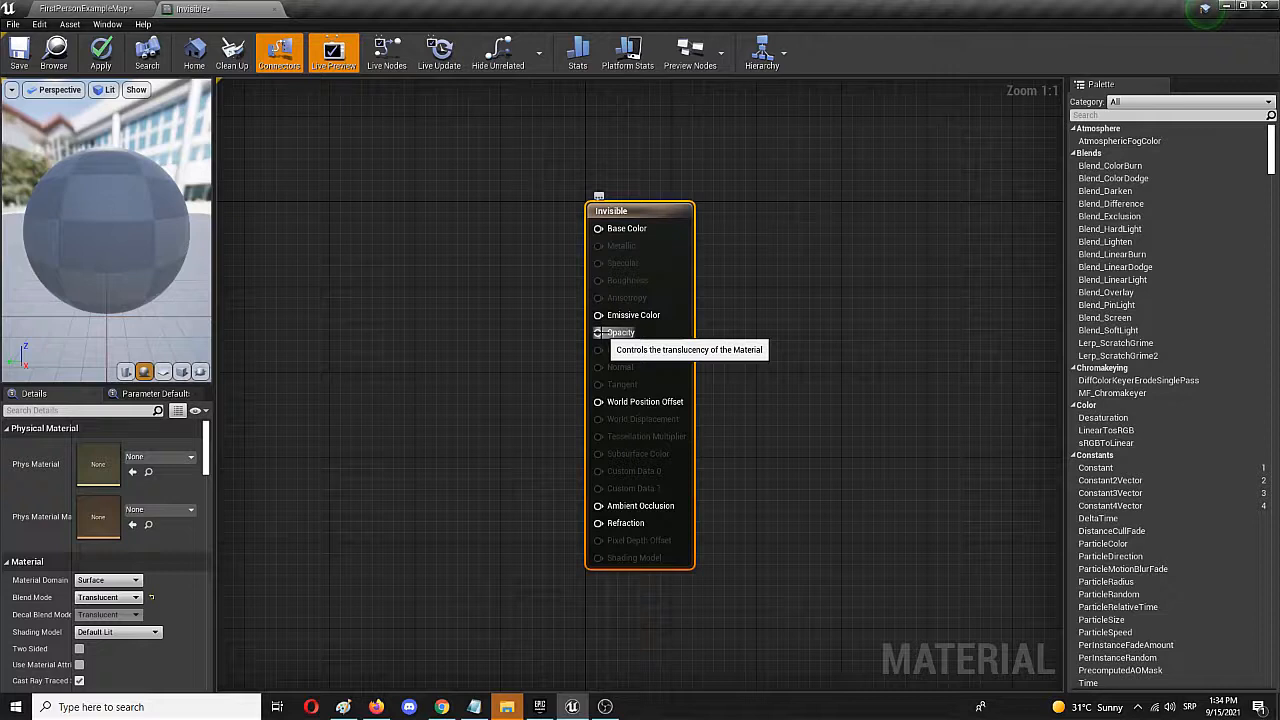
mouse_move(408, 328)
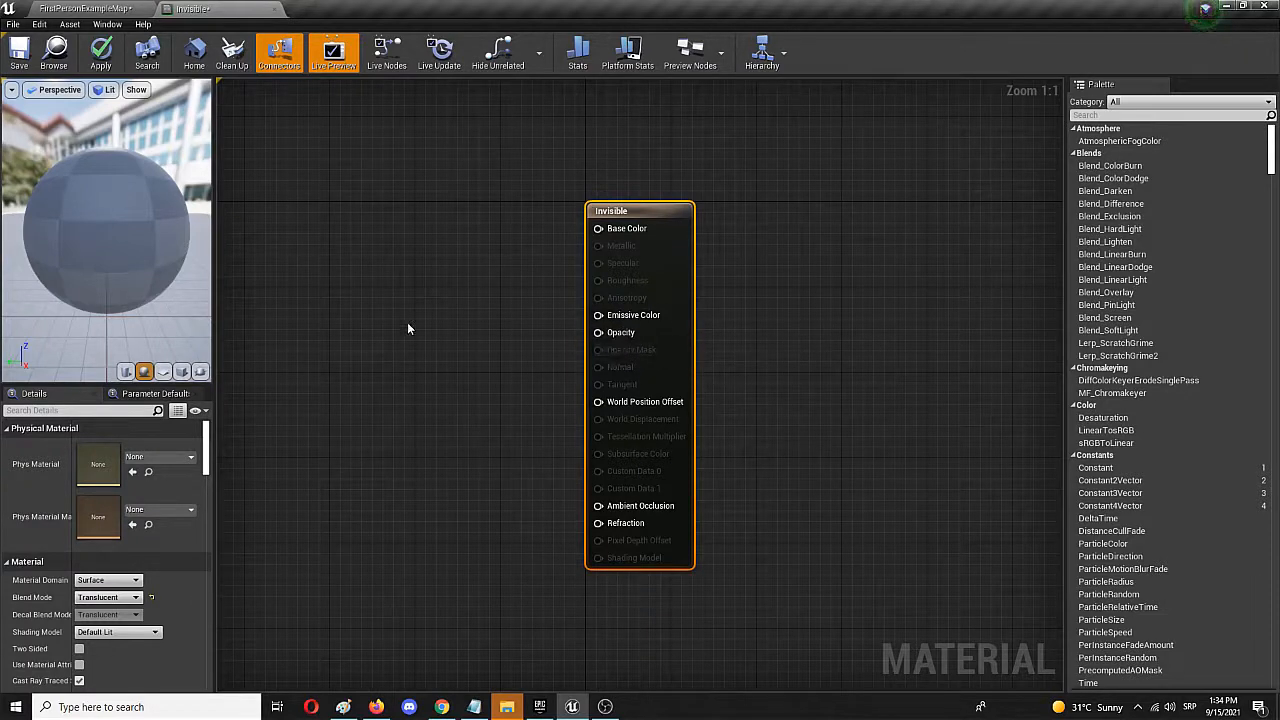
mouse_move(610, 332)
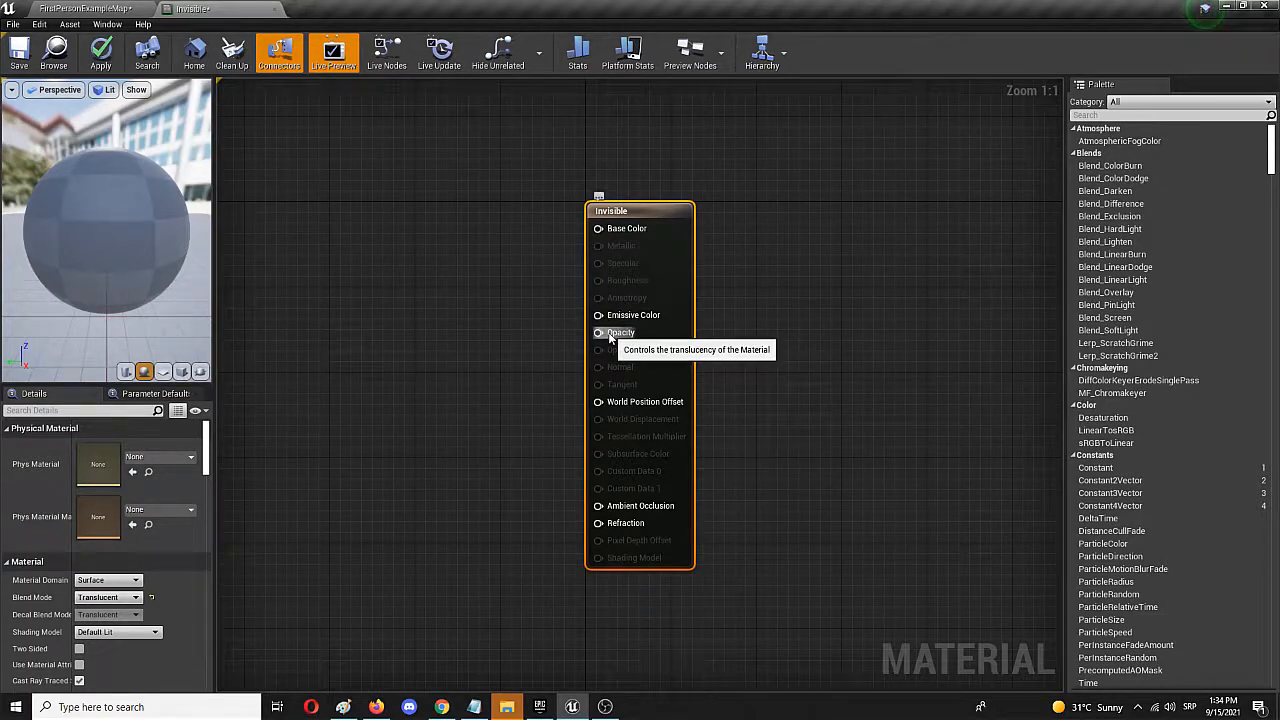
mouse_move(624, 522)
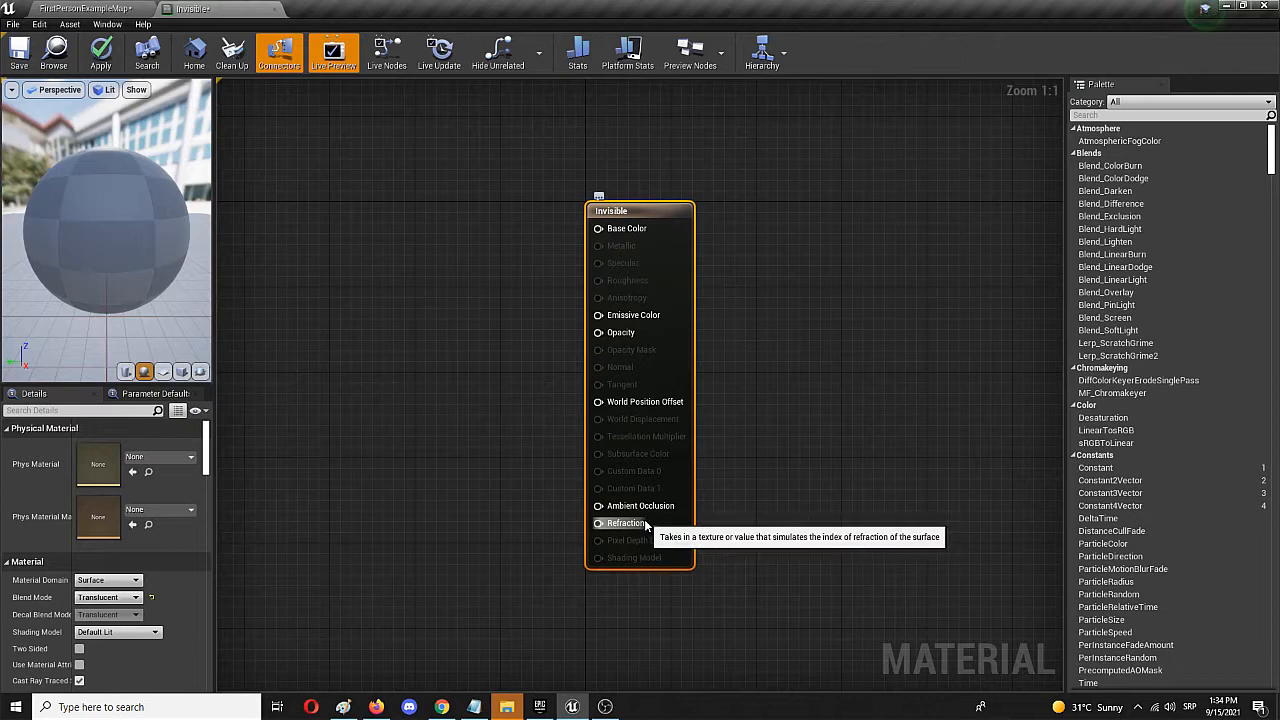
mouse_move(344, 244)
type("consta")
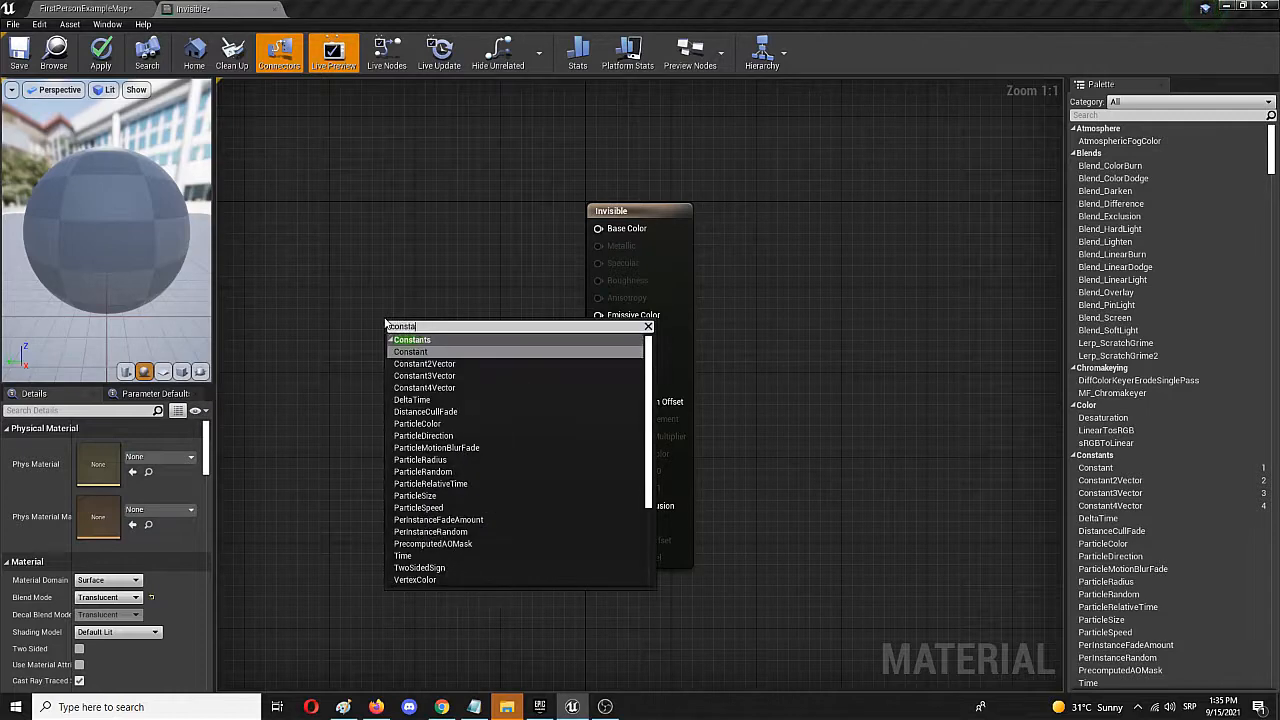
- Add a constant for Opacity and an Invisibility_factor scalar parameter defaulting to 0.5 for Refraction
left_click(410, 352)
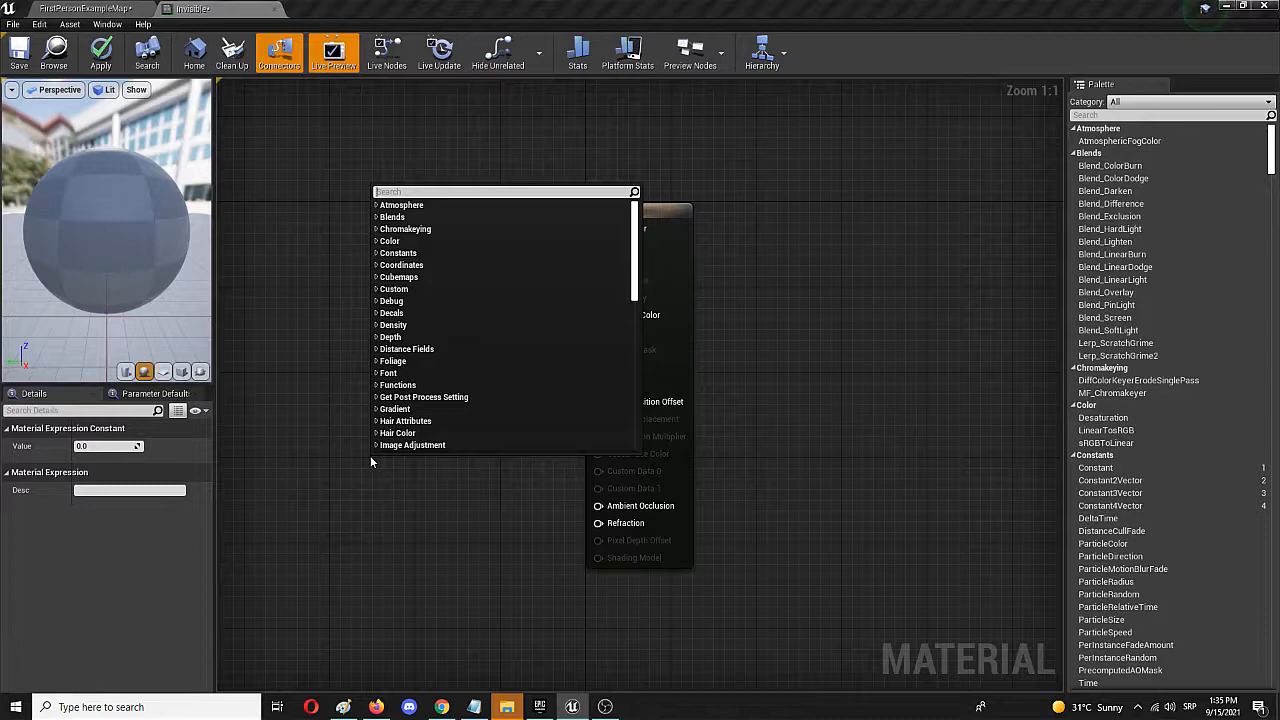
type("scalar")
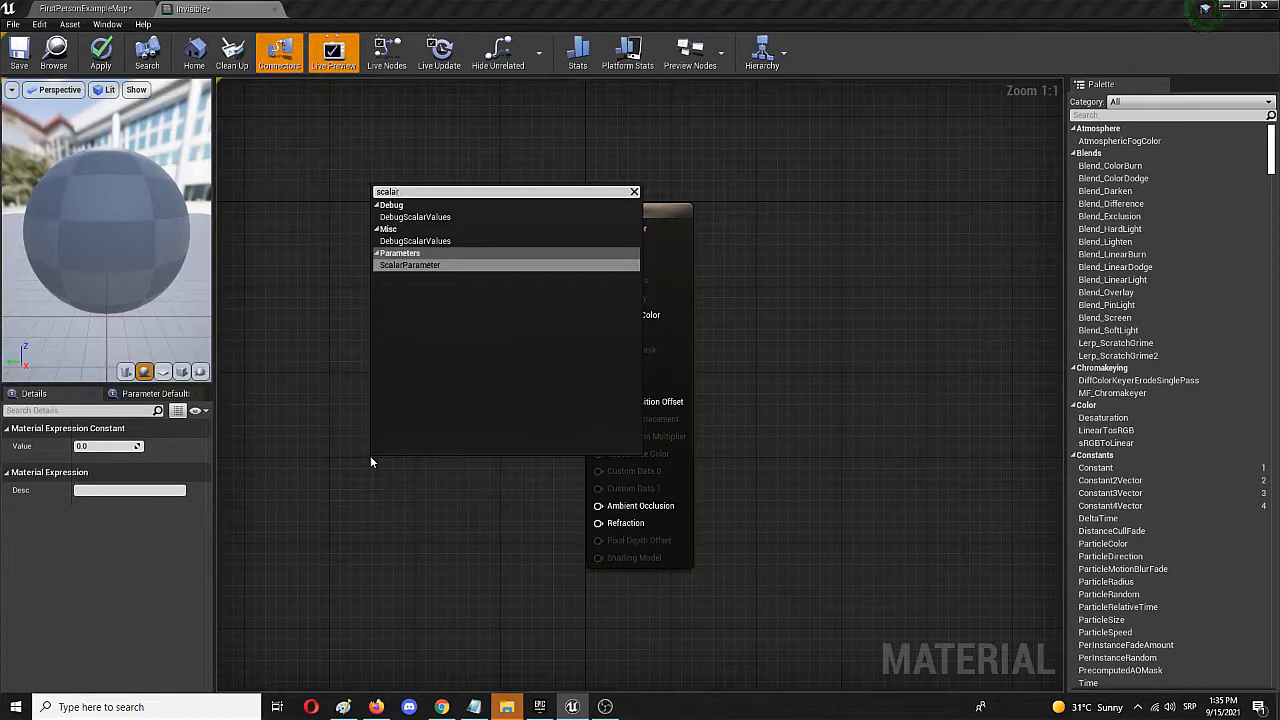
left_click(410, 264)
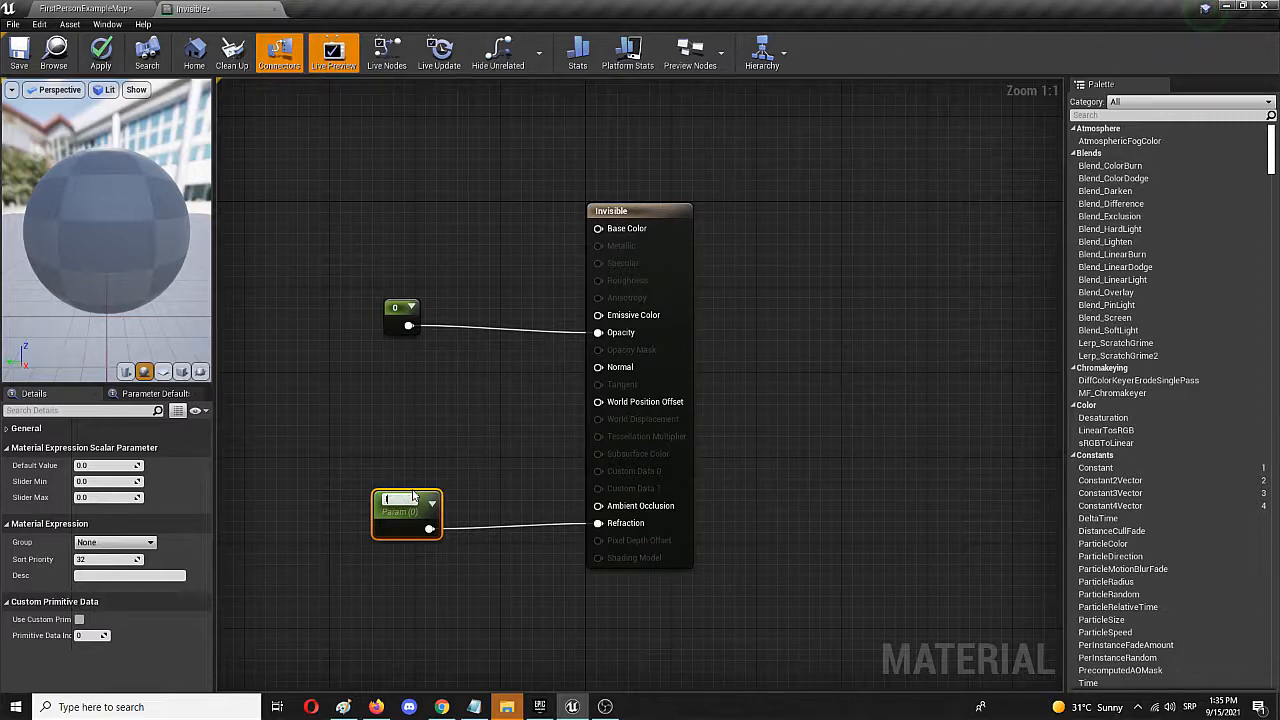
type("Invisibility_factor")
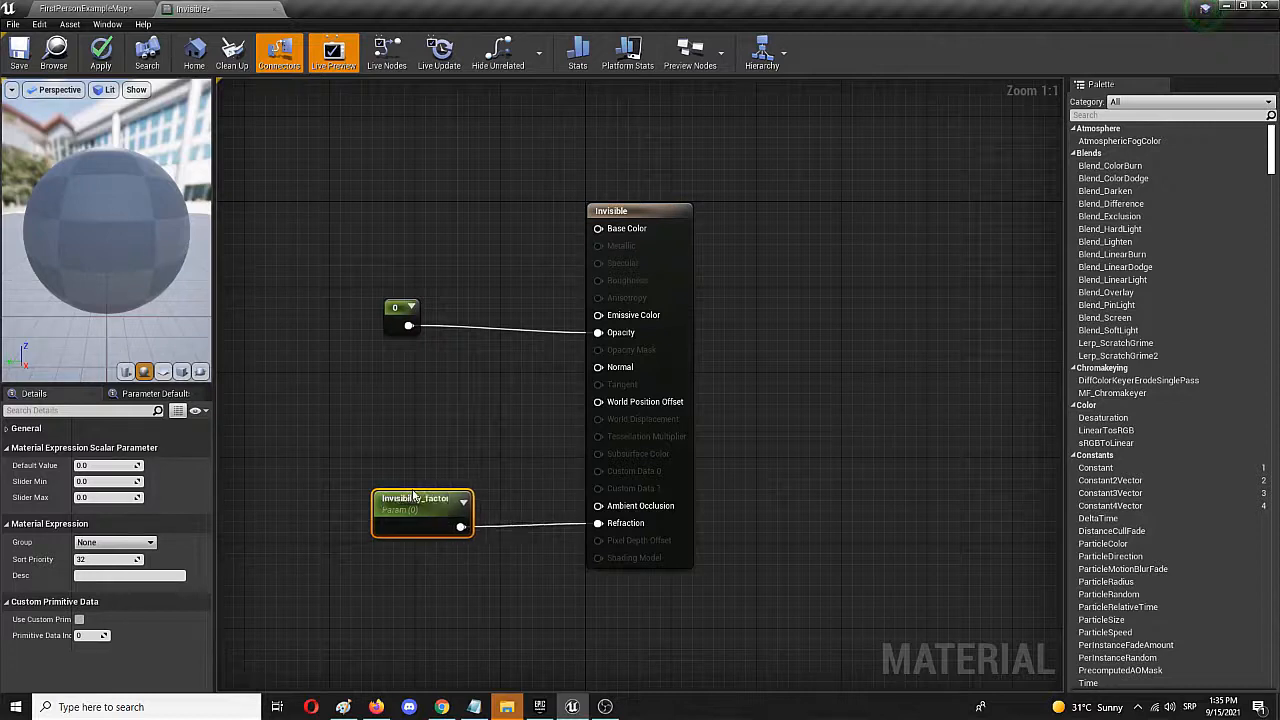
mouse_move(420, 498)
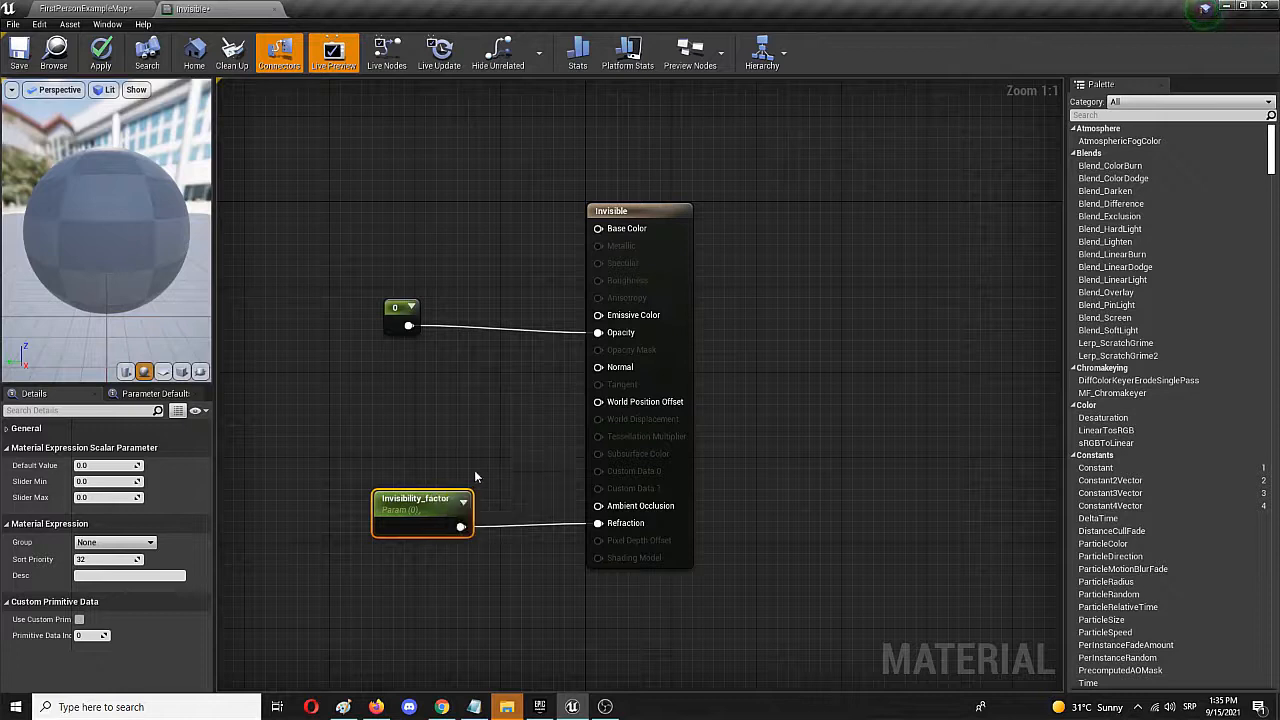
mouse_move(408, 466)
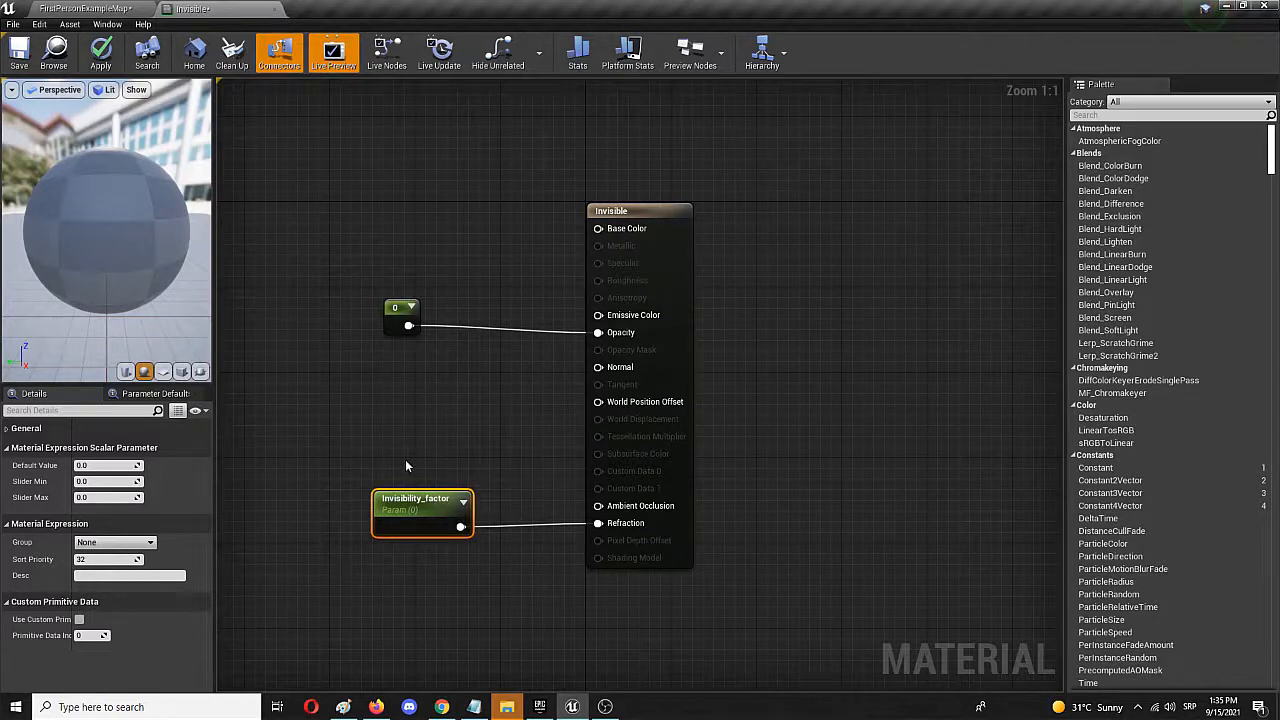
mouse_move(392, 436)
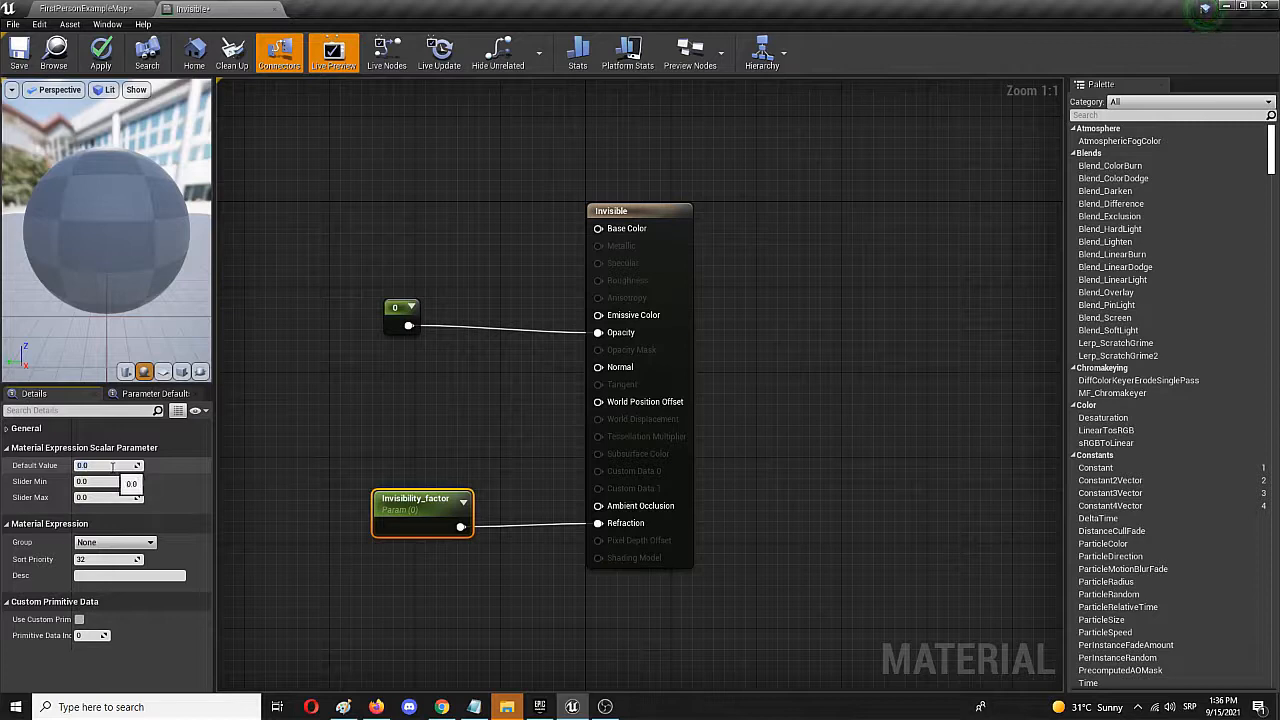
type("0.5")
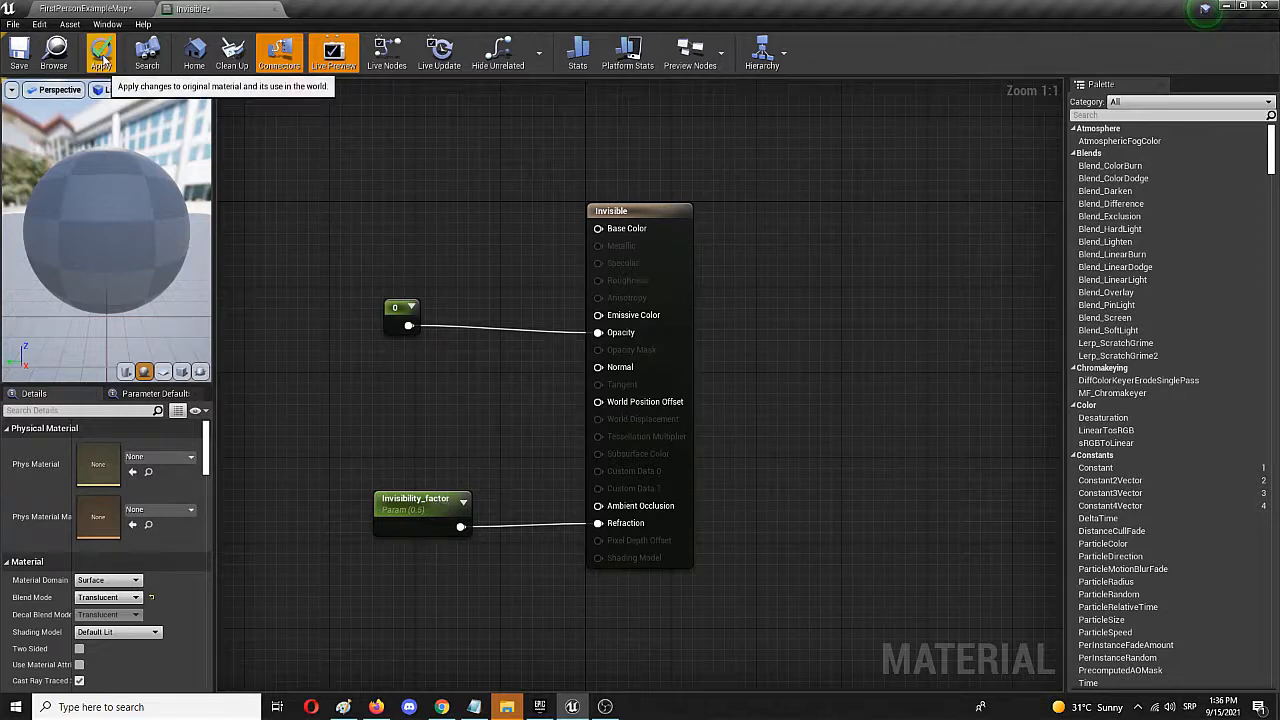
- Apply the Invisible material changes so the preview sphere turns nearly invisible
left_click(100, 52)
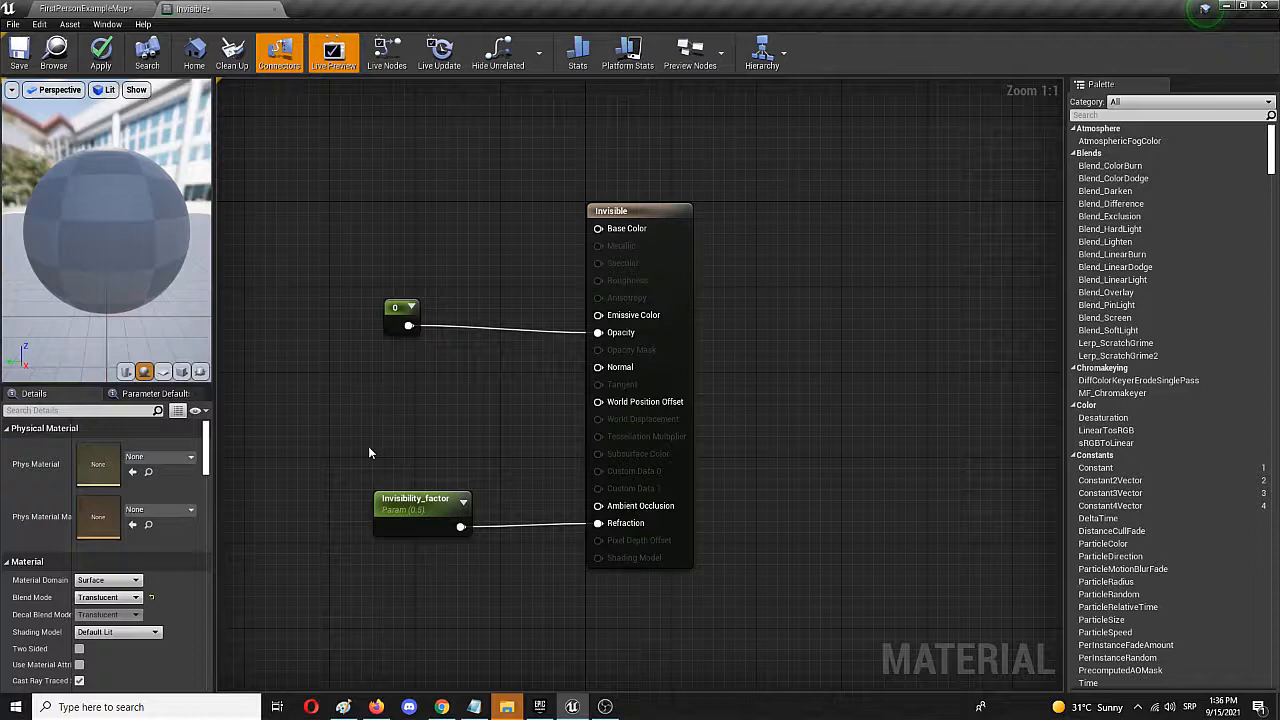
mouse_move(100, 52)
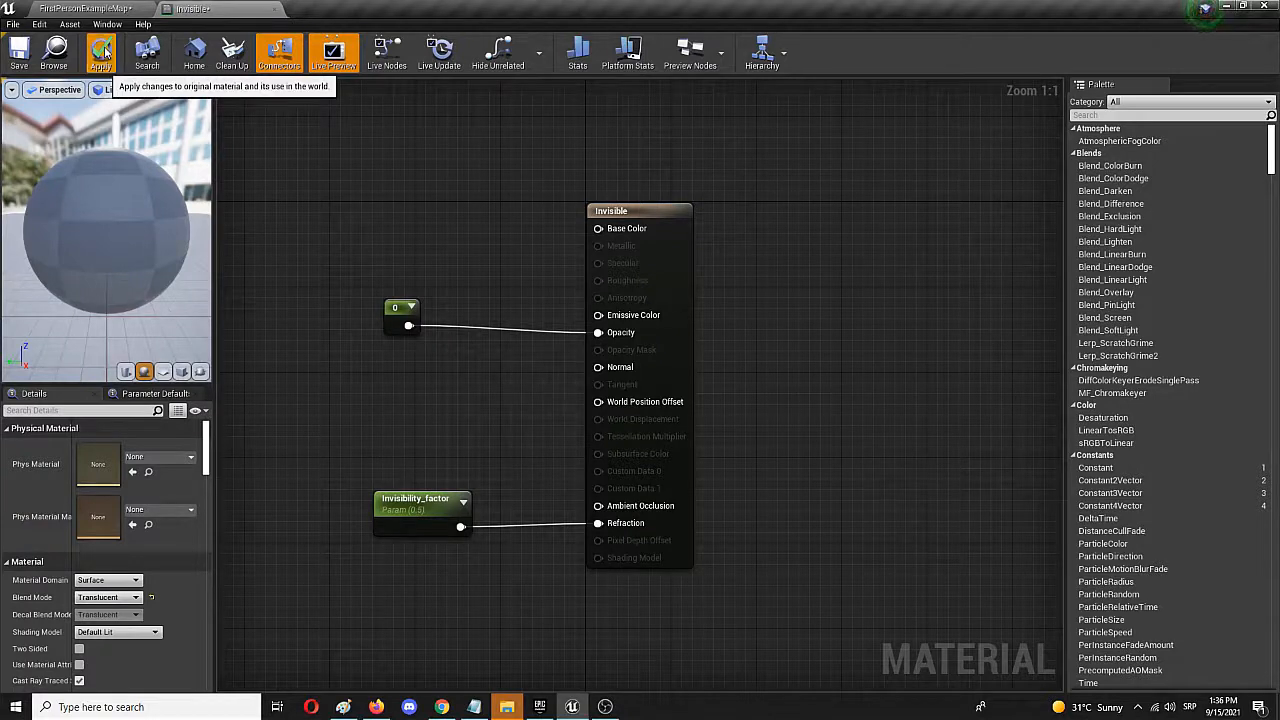
left_click(100, 52)
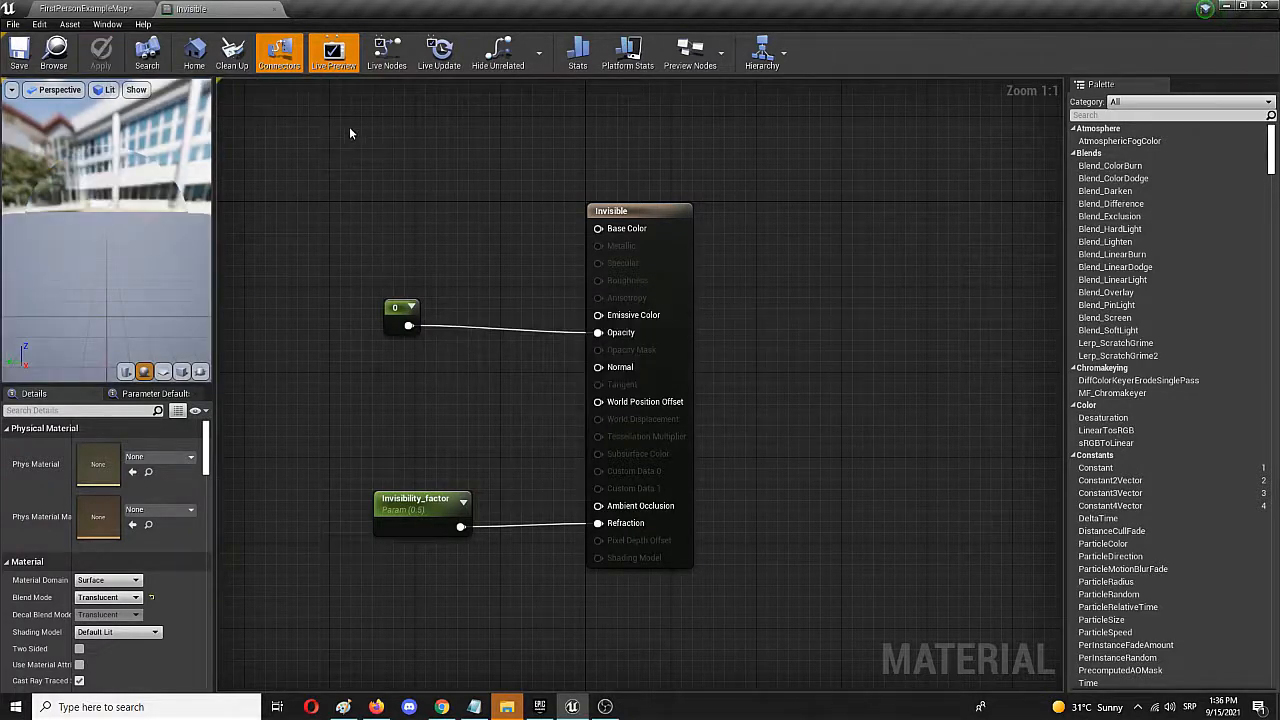
mouse_move(90, 176)
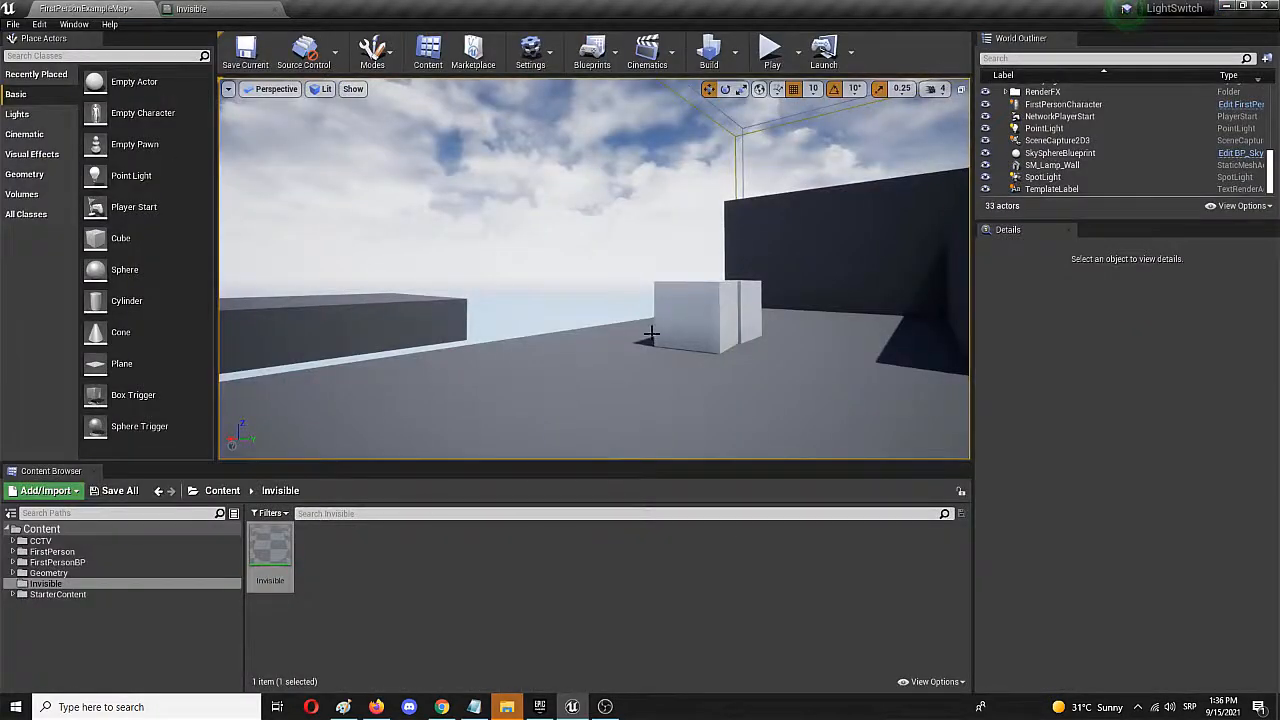
- Reopen the Invisible material from the Content Browser
left_click(696, 320)
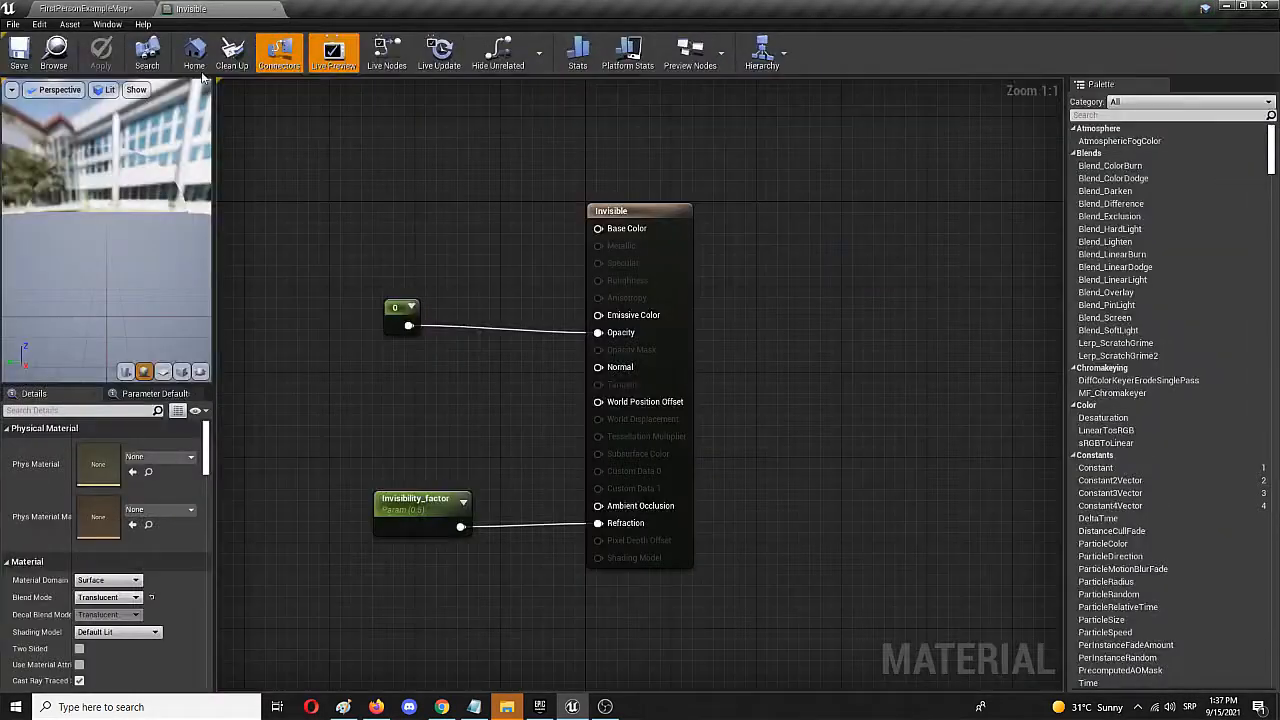
- Adjust the Invisibility_factor node's value and reapply the material
left_click(416, 504)
type("1.3")
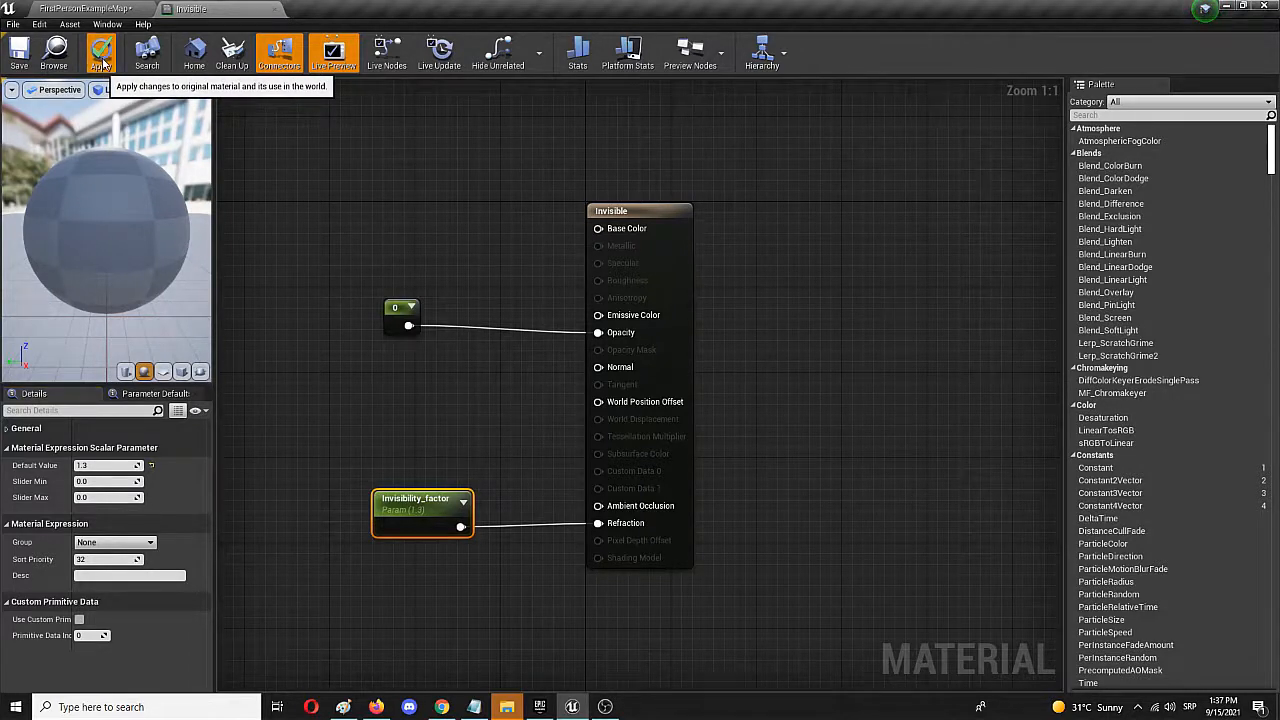
left_click(100, 52)
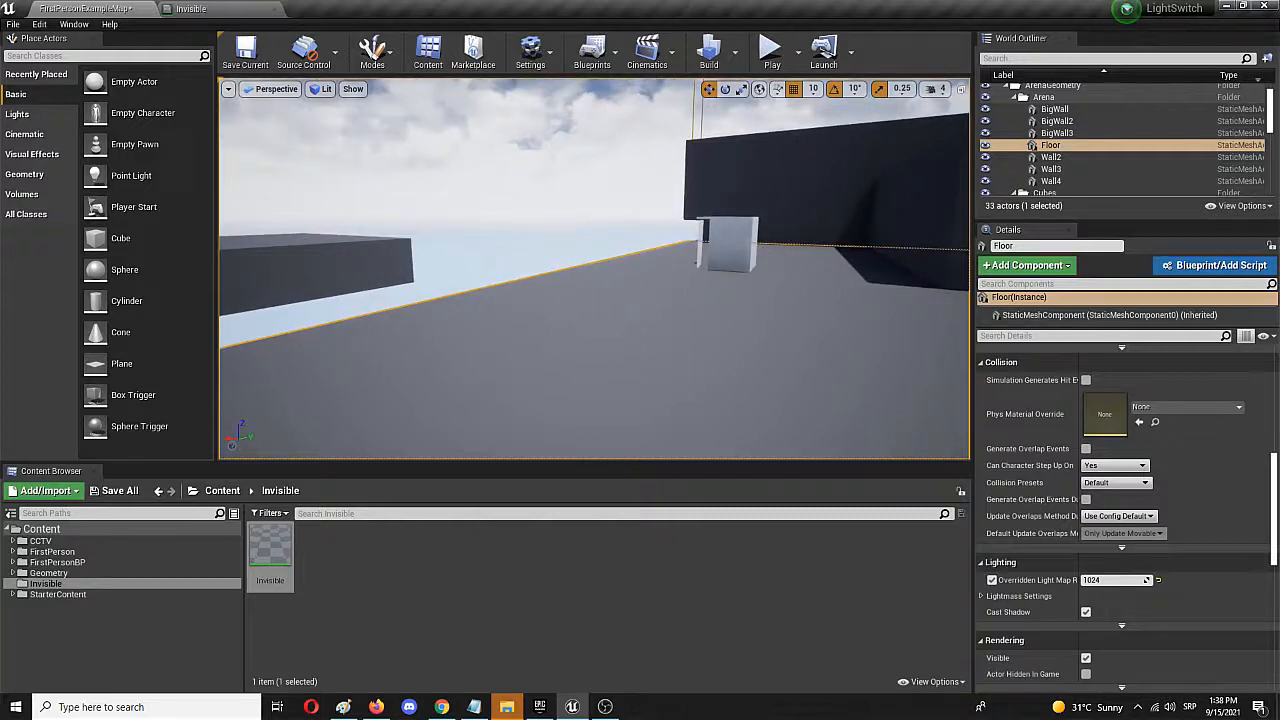
- Drag SM_Chair from StarterContent Props into the level beside the cube
left_click_drag(600, 300, 456, 388)
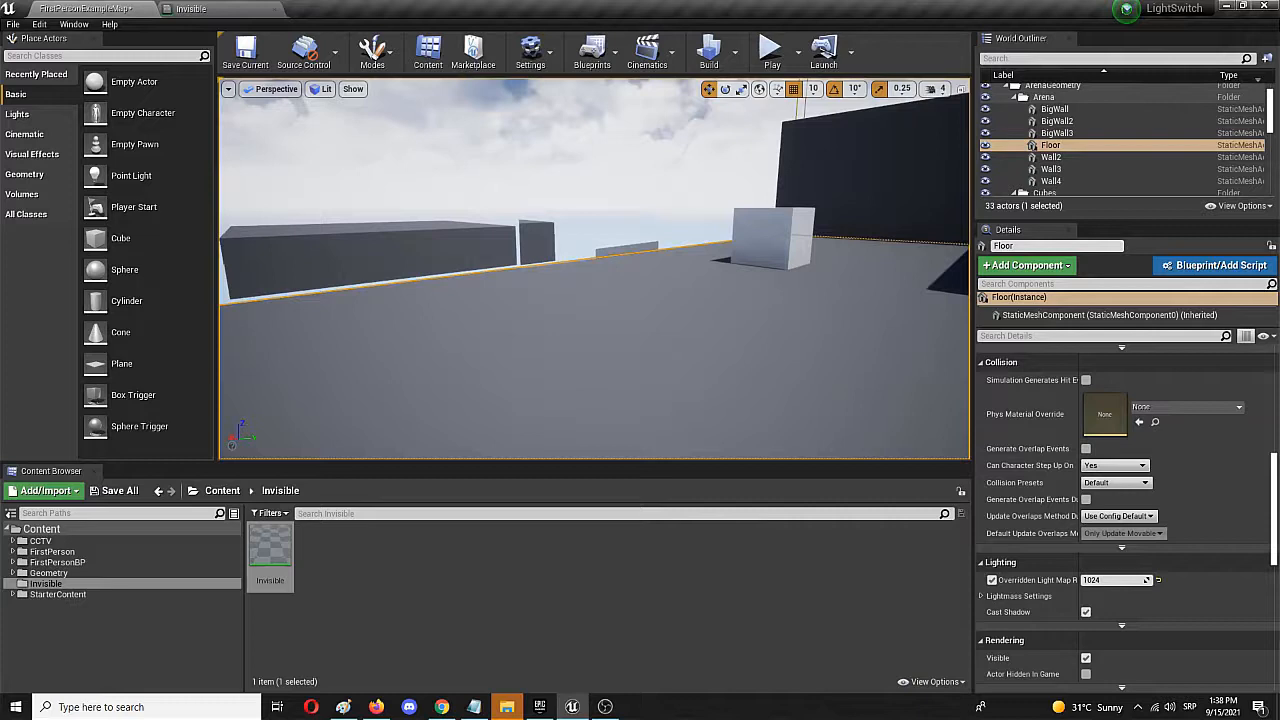
mouse_move(58, 594)
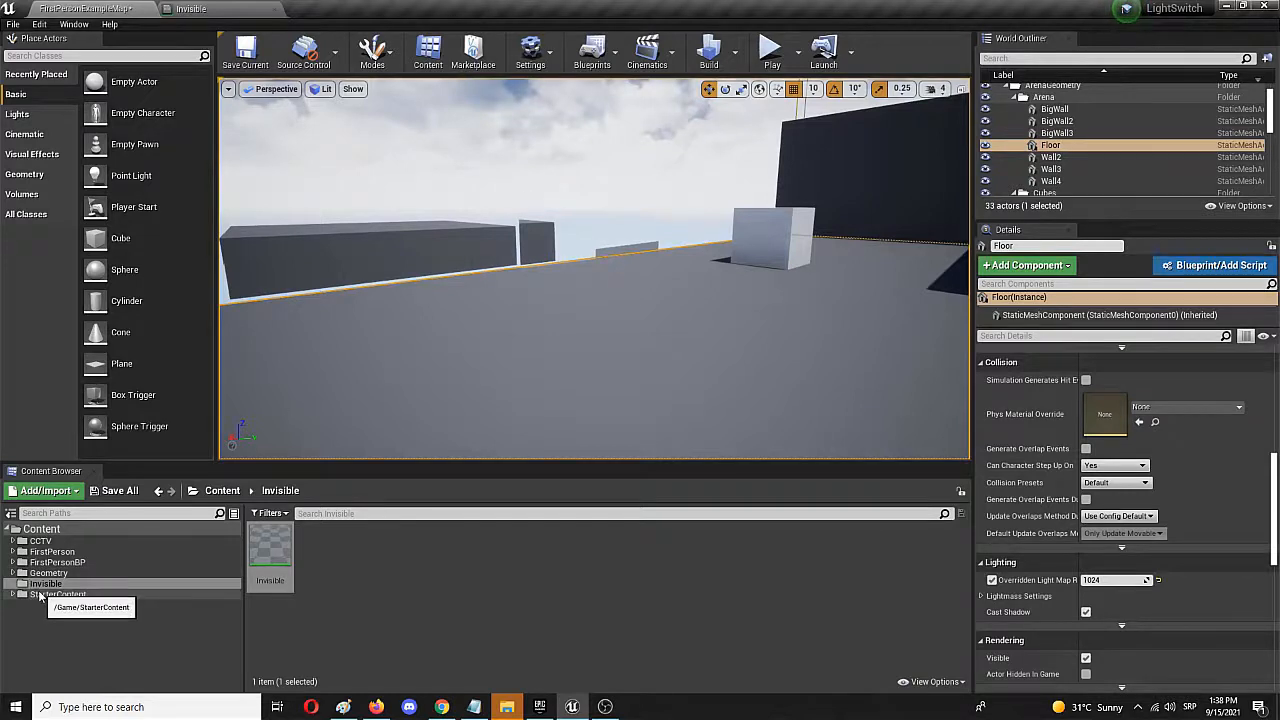
left_click(56, 594)
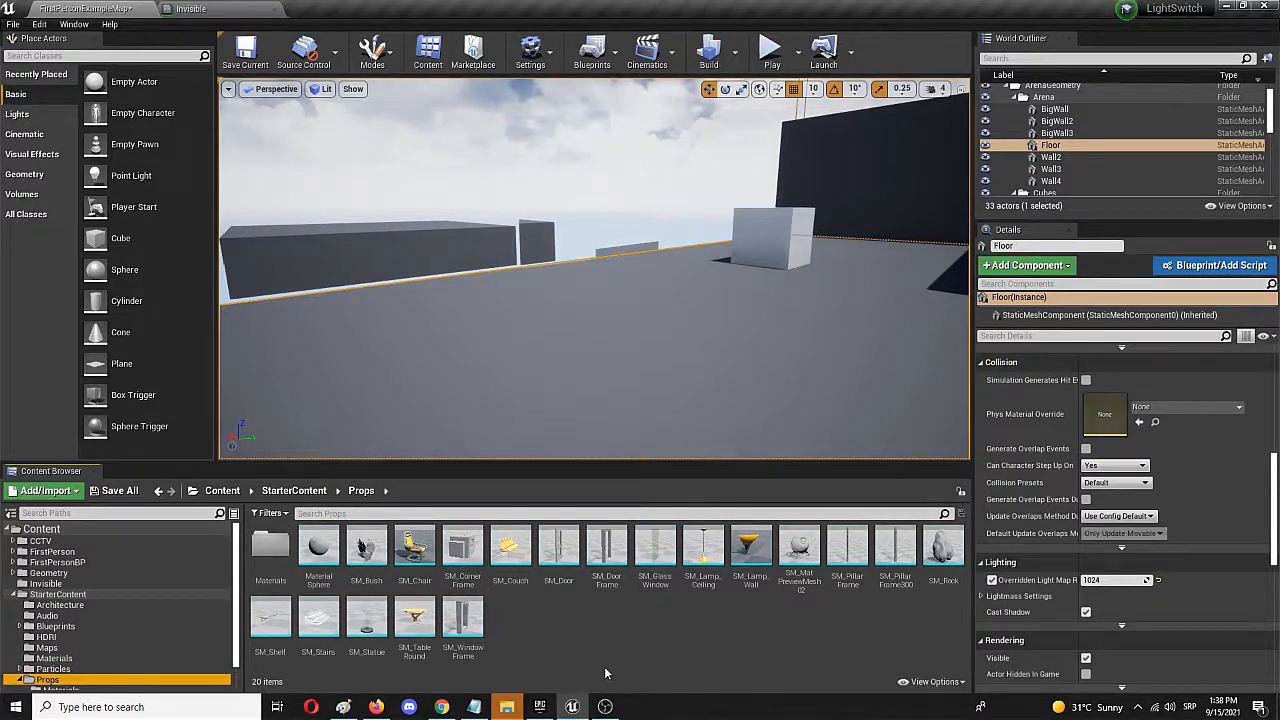
mouse_move(414, 544)
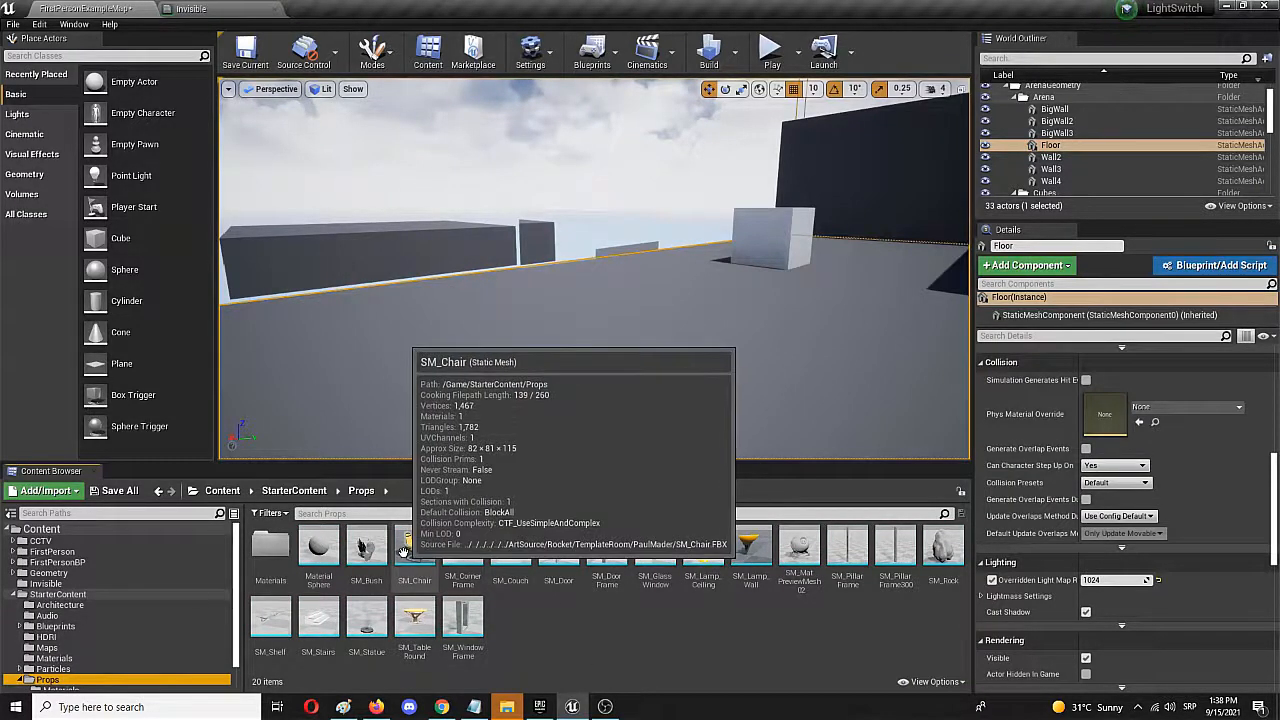
left_click_drag(414, 544, 780, 340)
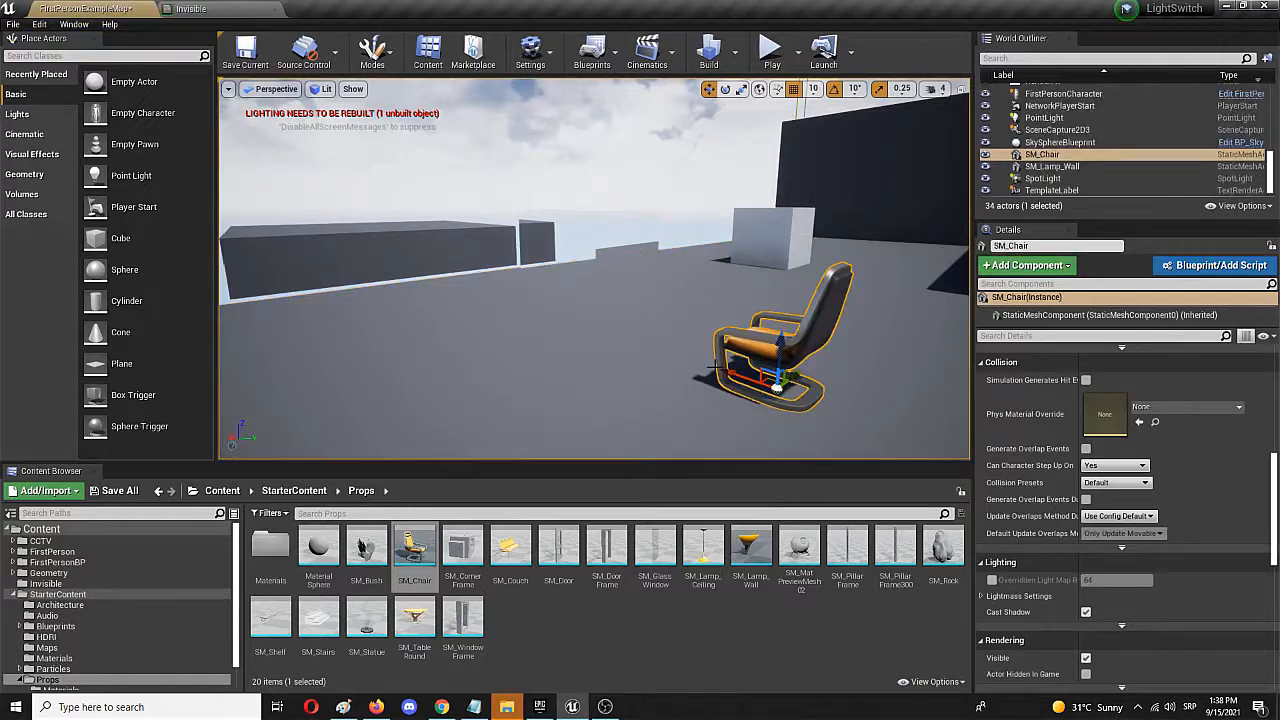
left_click(740, 88)
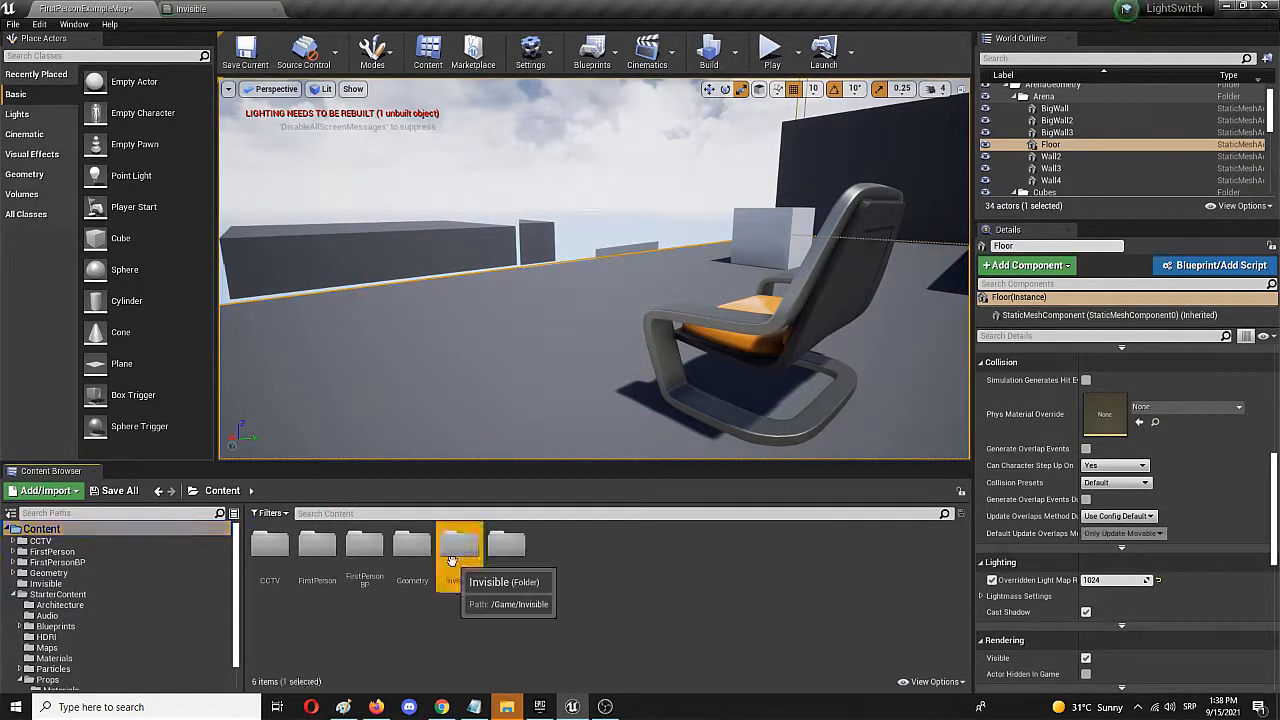
- Assign the Invisible material to the chair and launch Play mode to test it
double_click(458, 544)
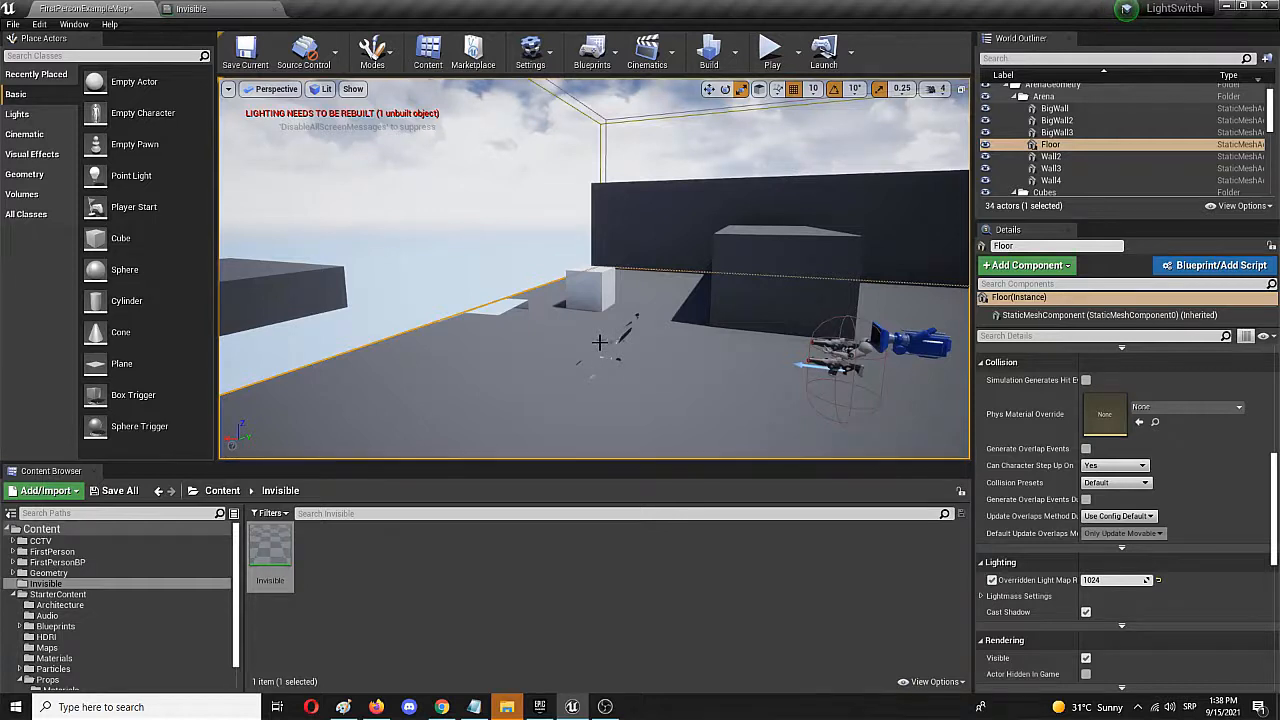
mouse_move(688, 332)
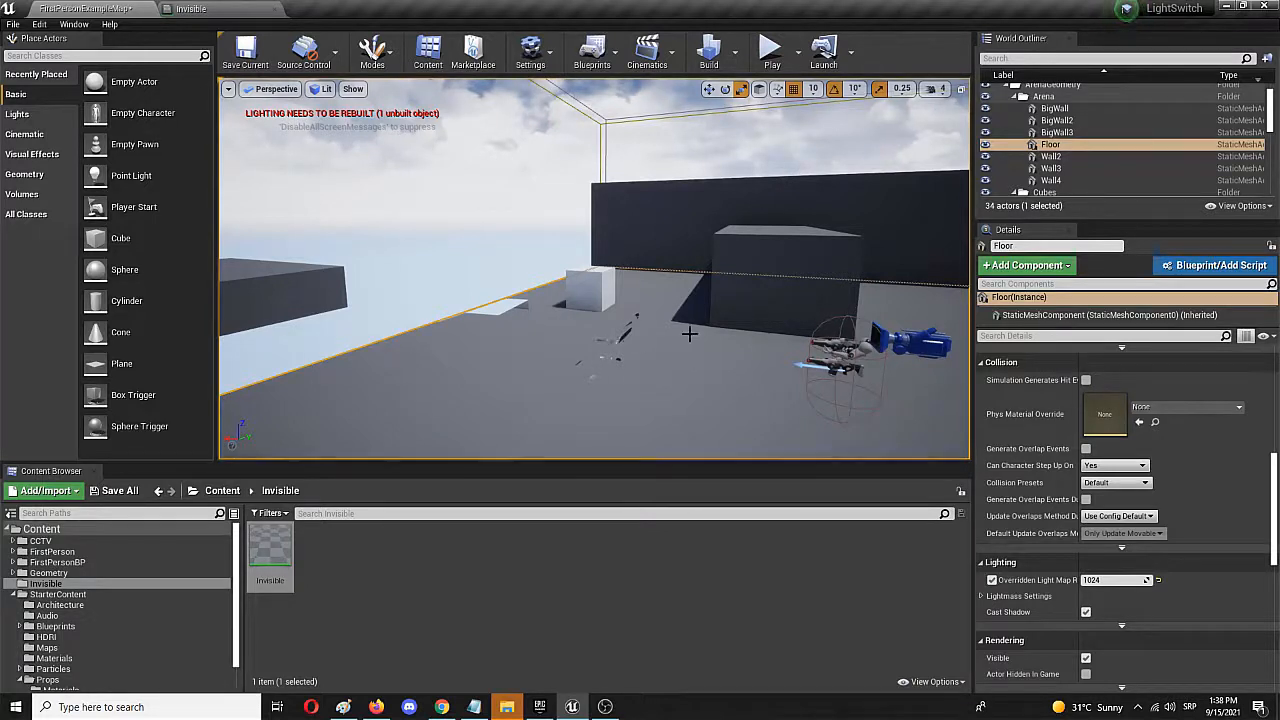
mouse_move(772, 50)
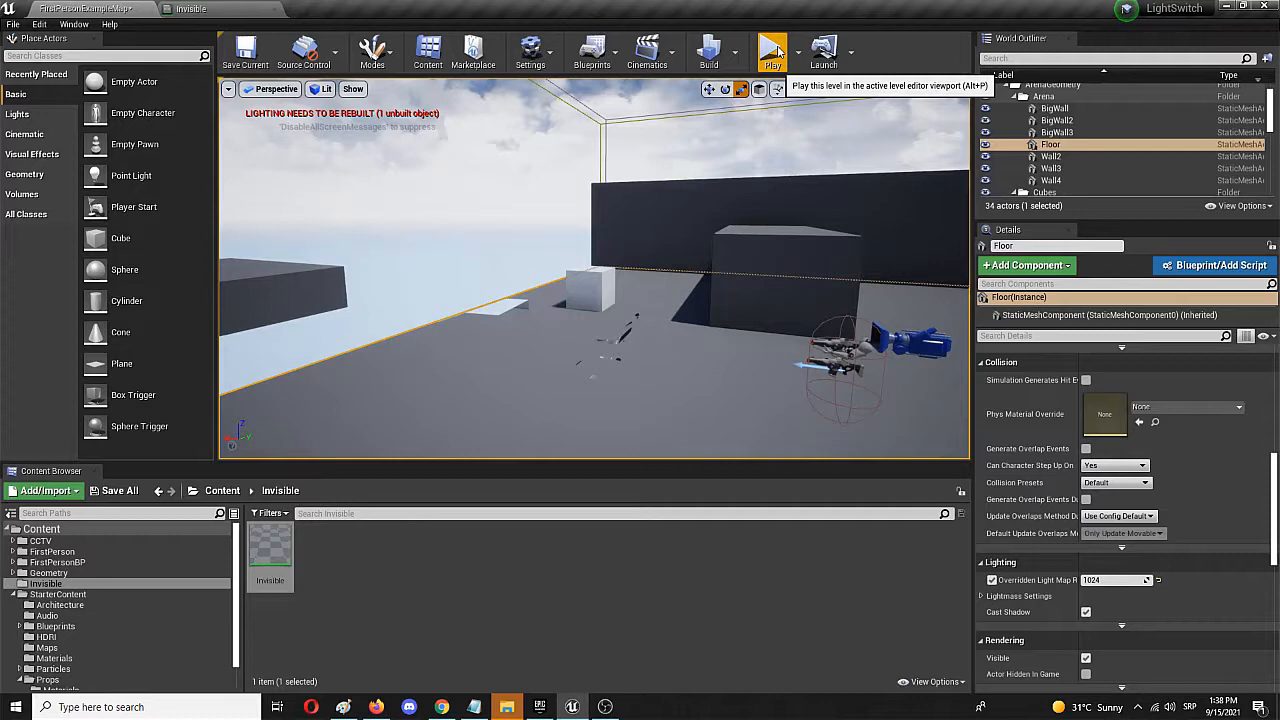
left_click(772, 52)
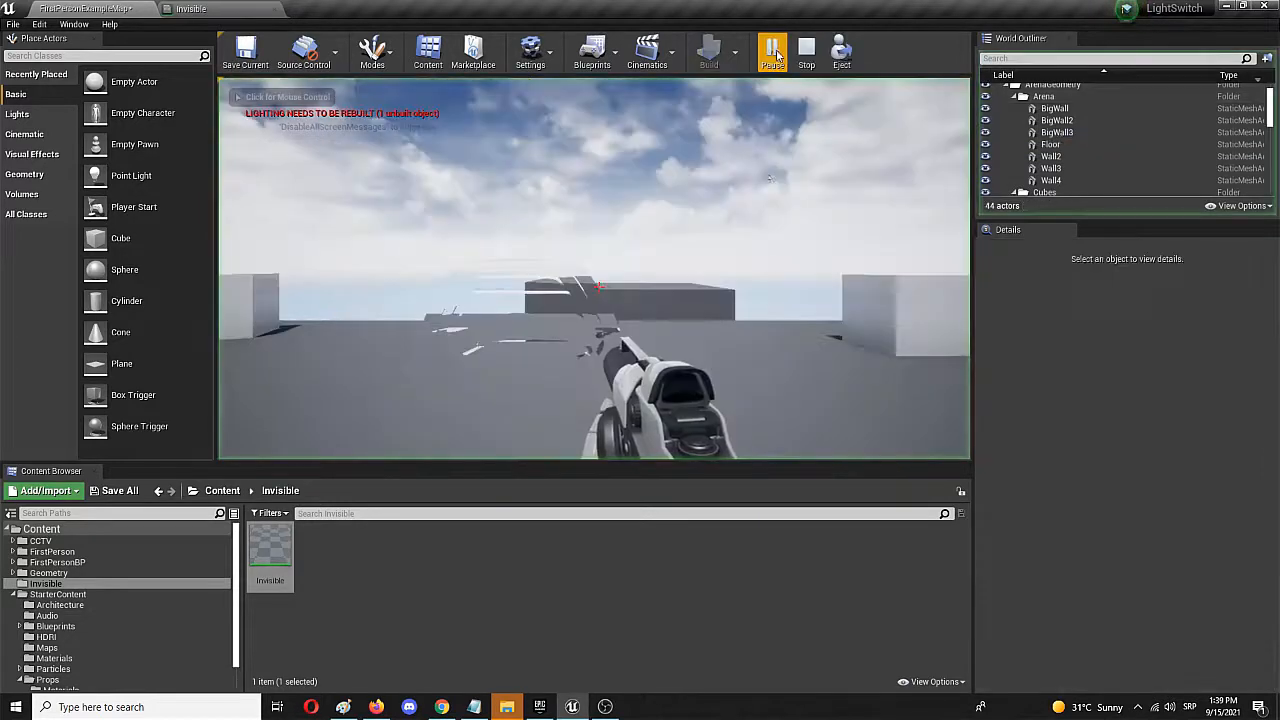